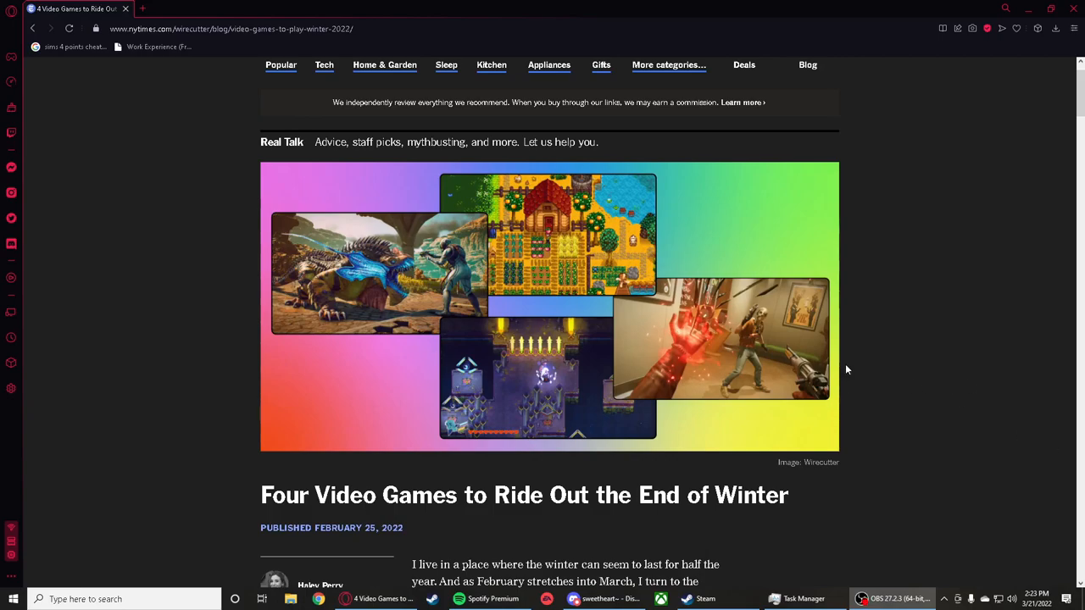
scroll("down", 3)
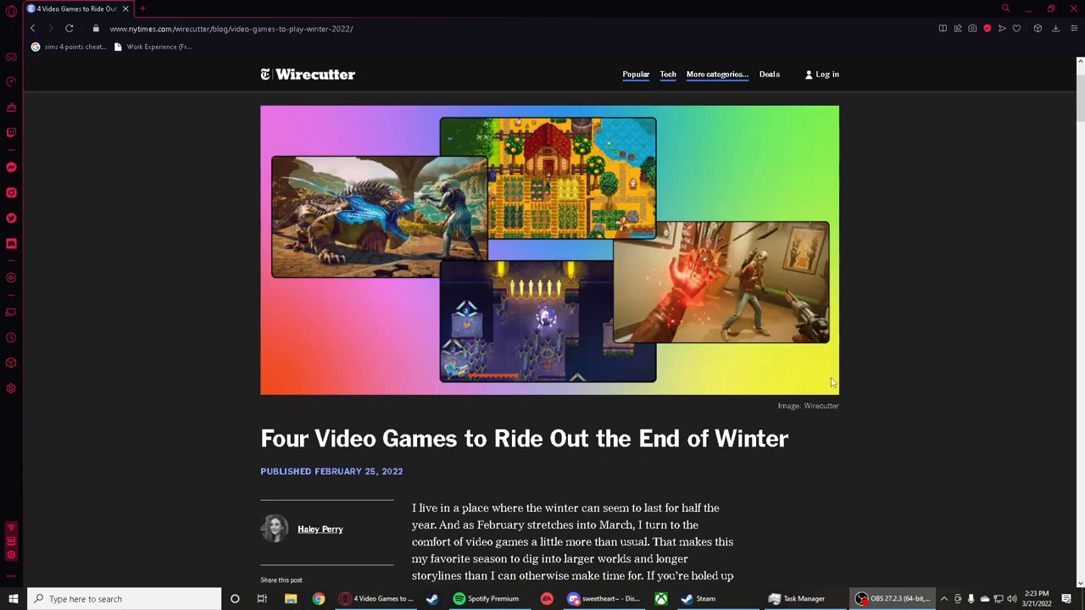
scroll("down", 3)
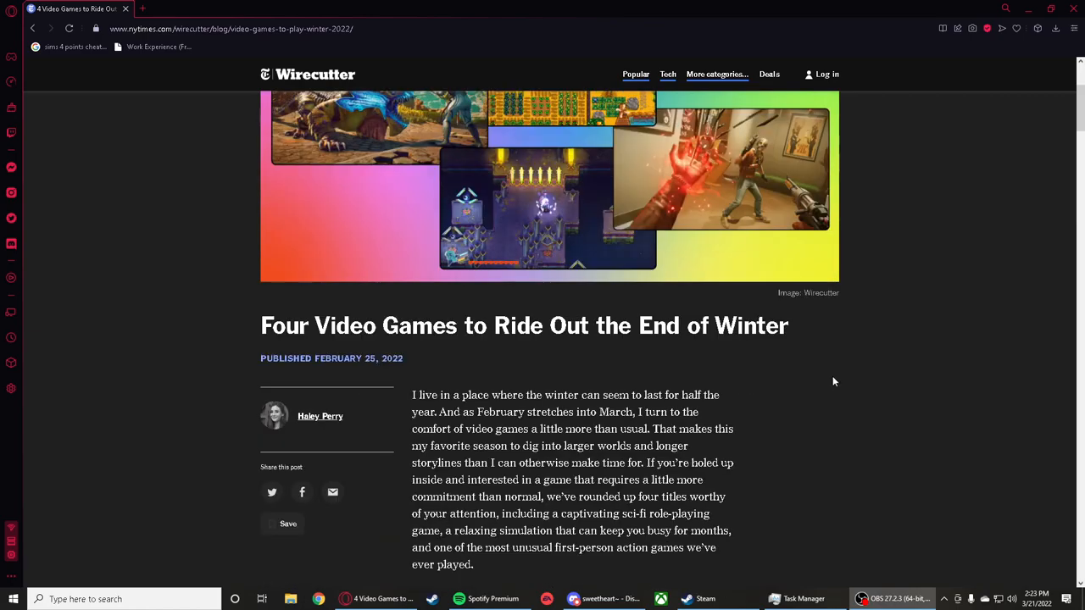
scroll("down", 3)
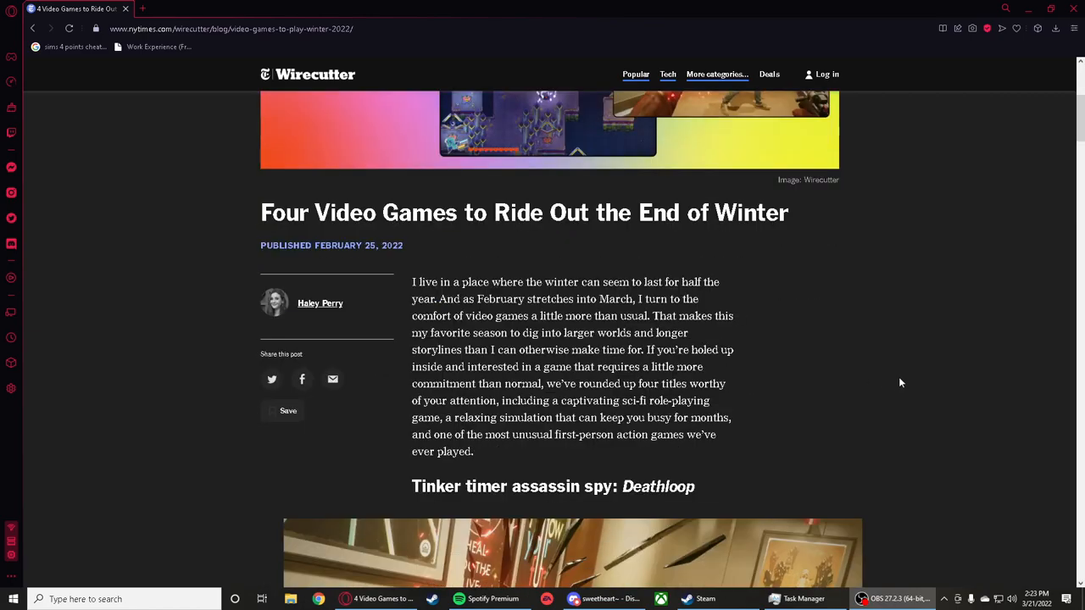
scroll("down", 3)
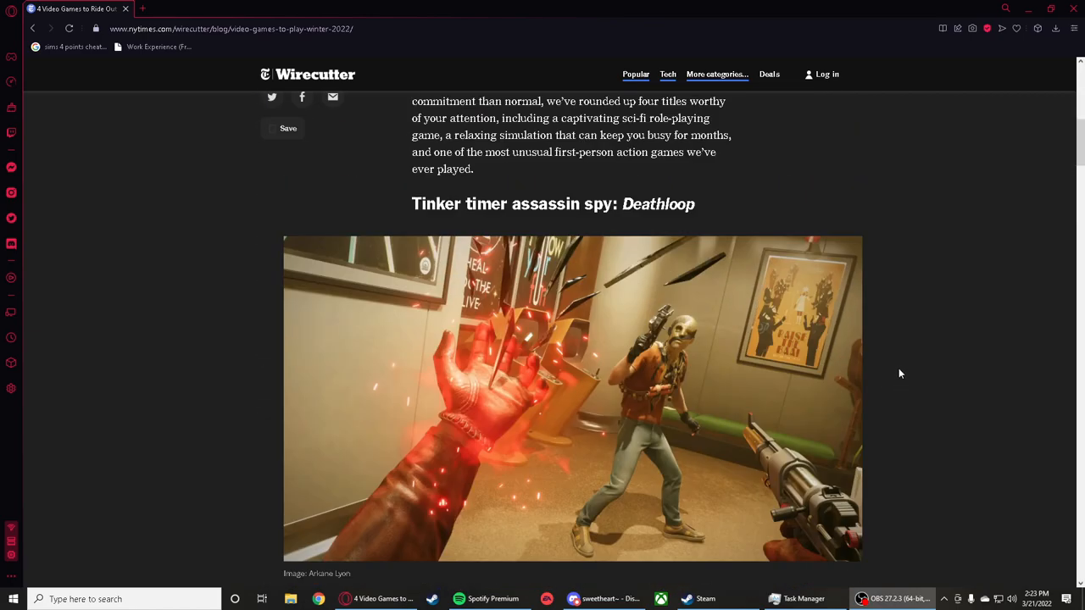
scroll("up", 3)
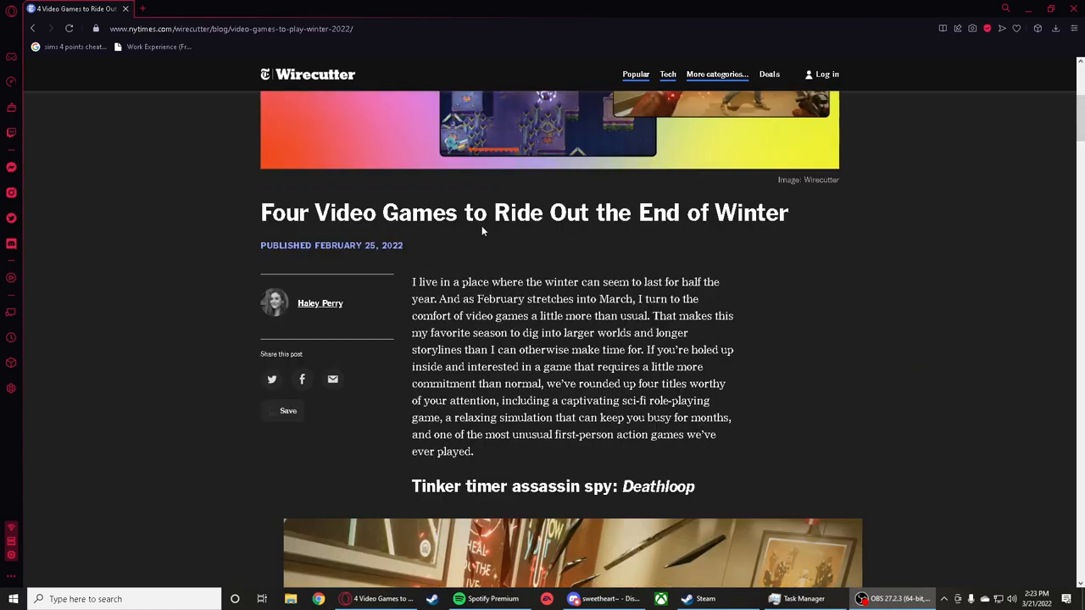
mouse_move(750, 229)
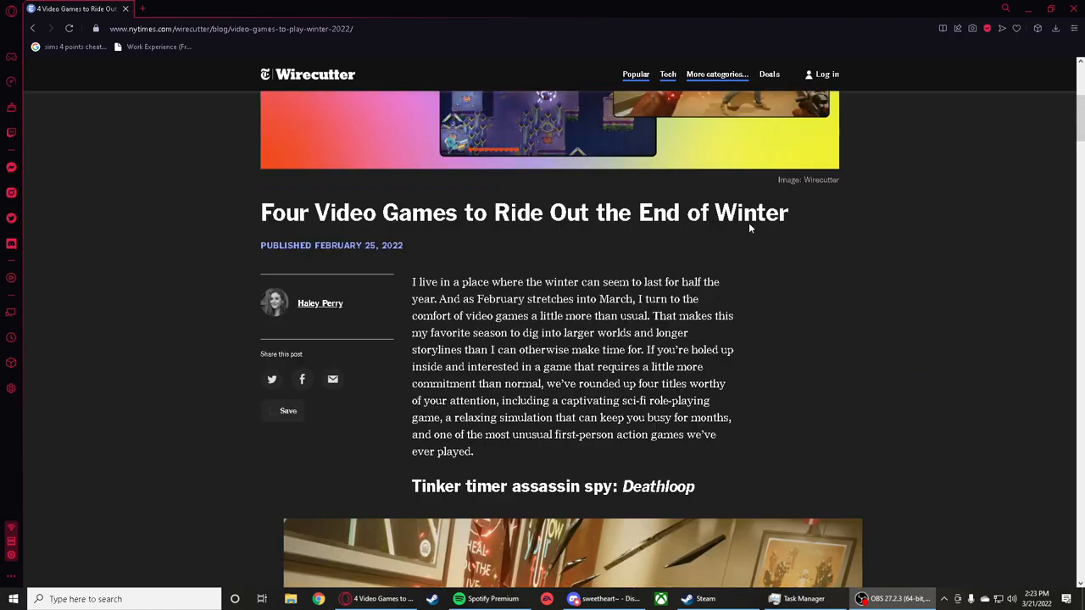
mouse_move(641, 297)
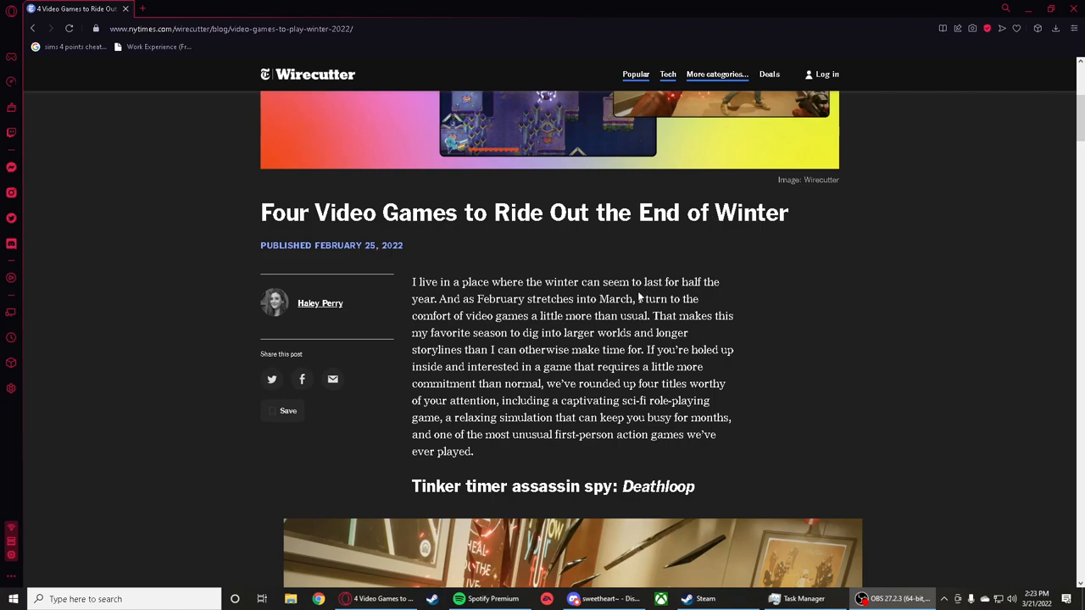
scroll("down", 3)
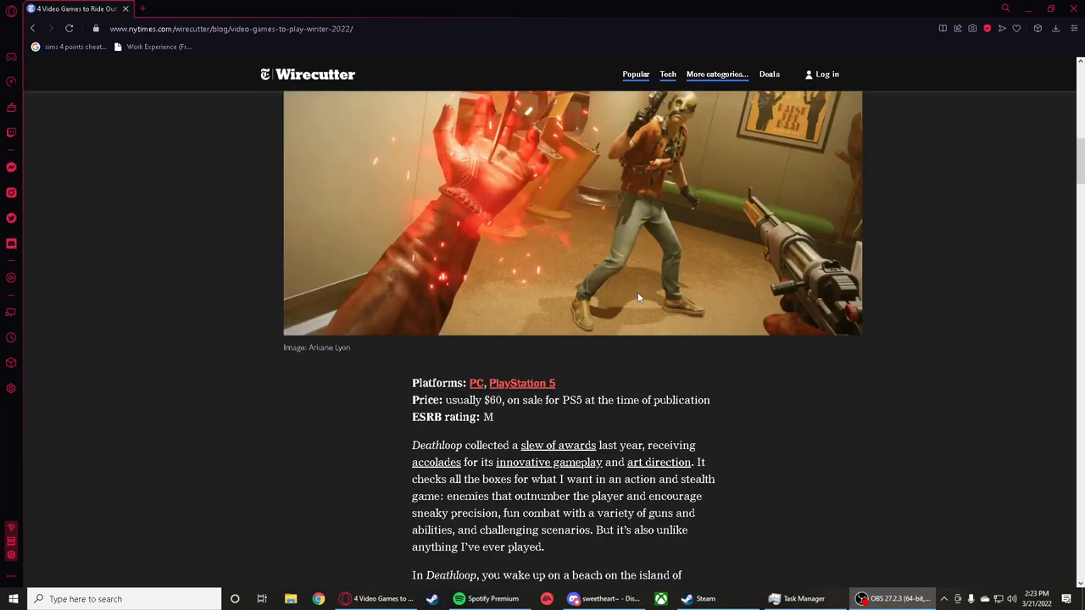
mouse_move(578, 359)
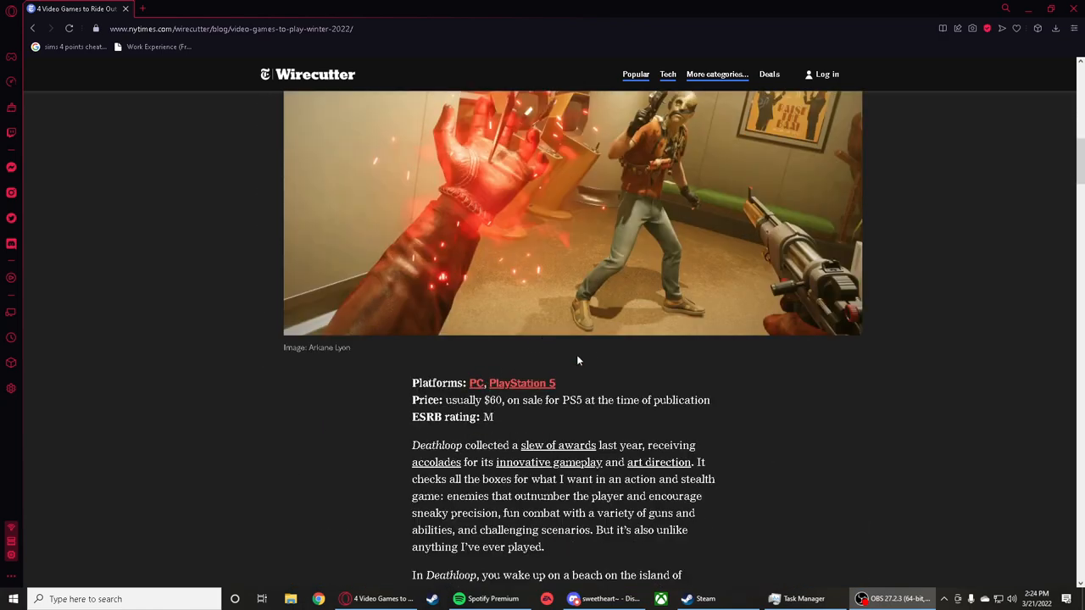
scroll("up", 3)
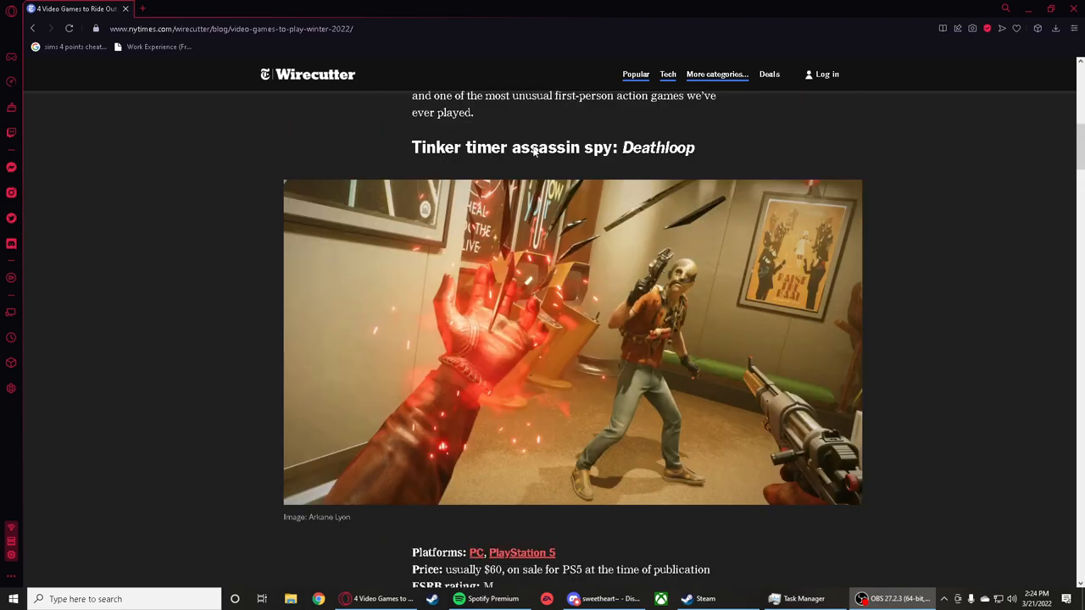
mouse_move(586, 416)
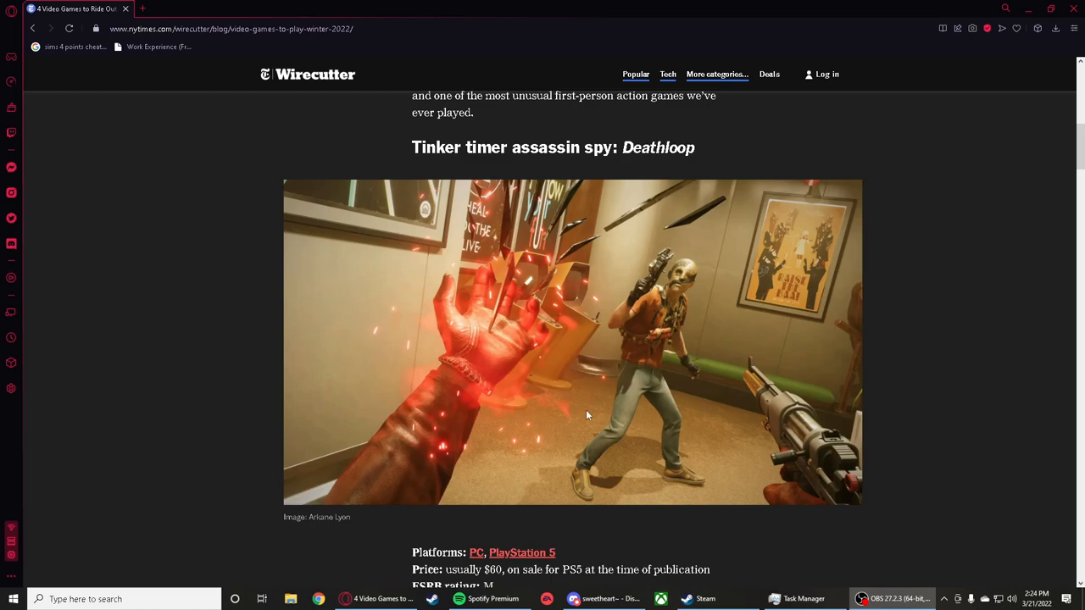
scroll("down", 3)
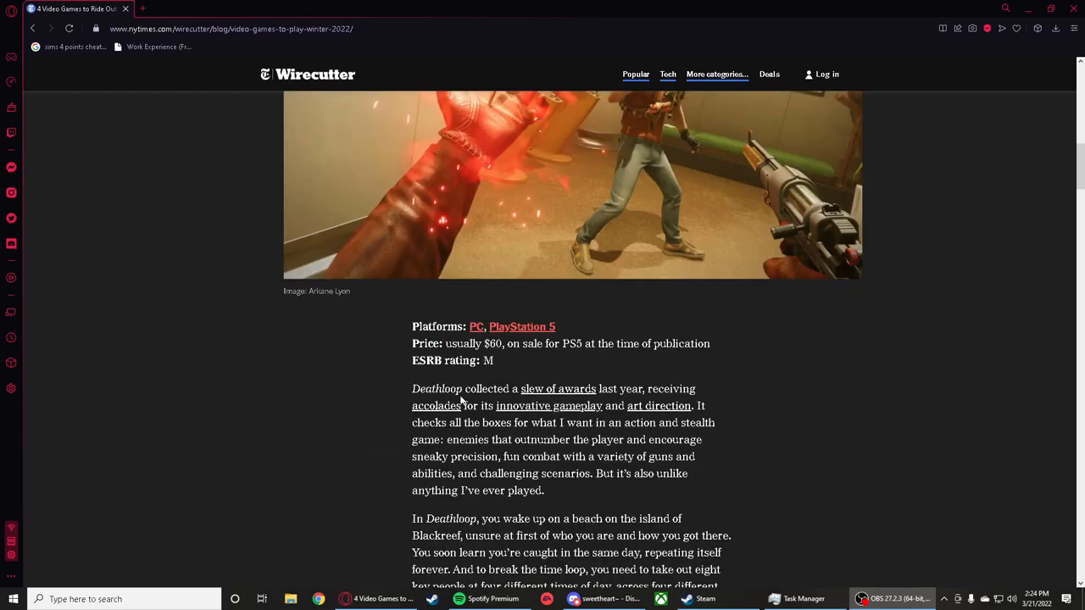
scroll("down", 3)
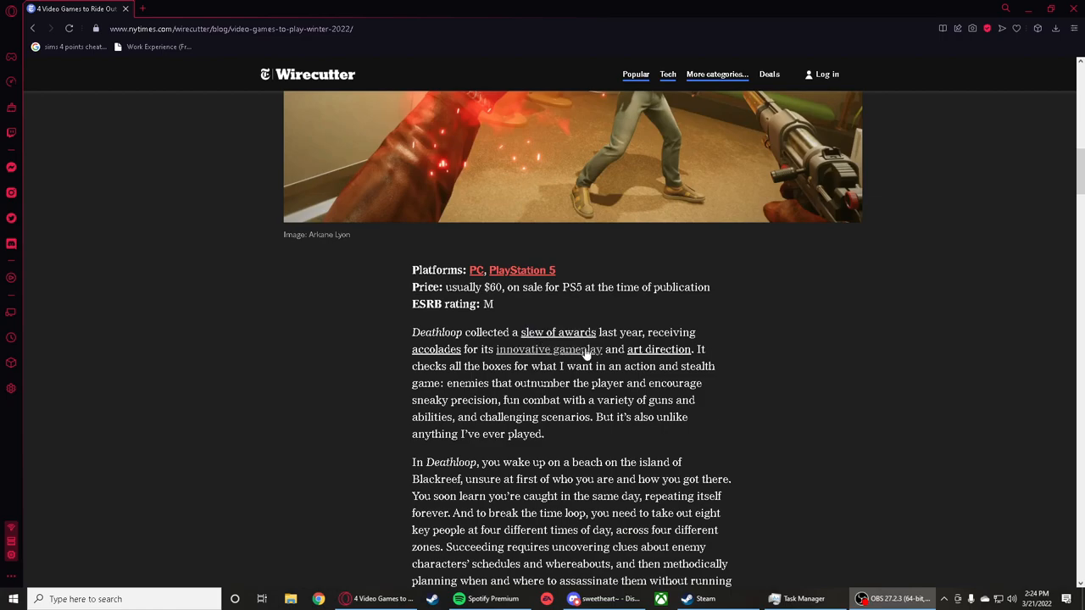
mouse_move(474, 362)
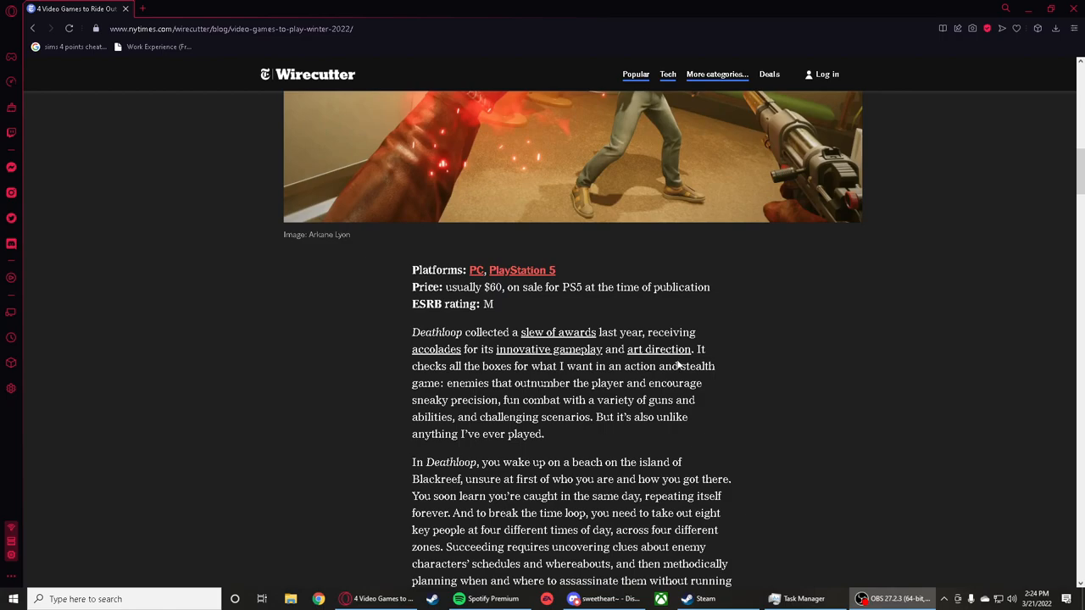
scroll("down", 3)
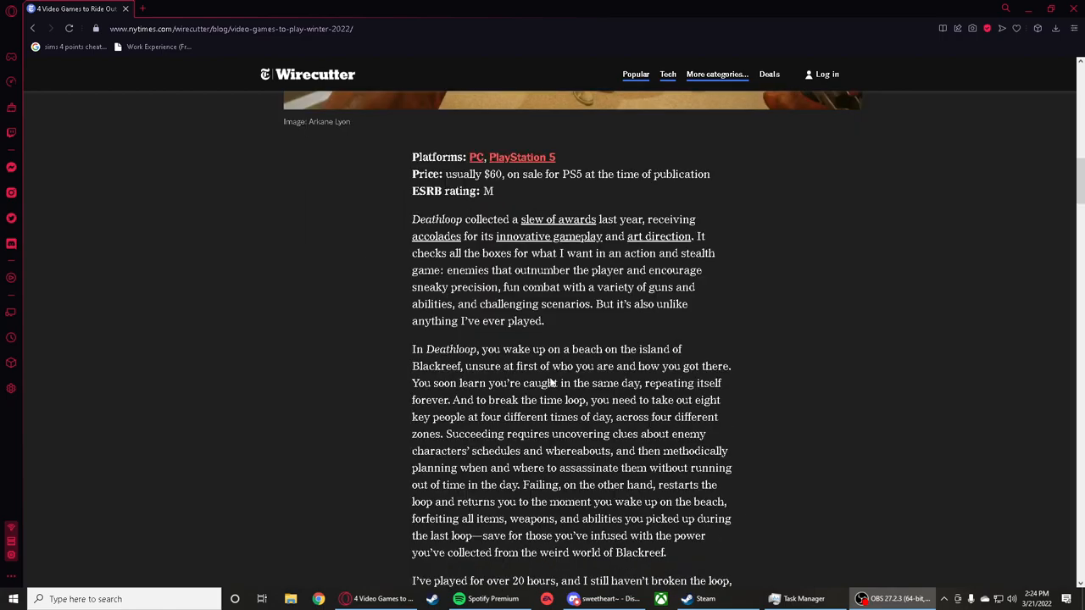
scroll("down", 3)
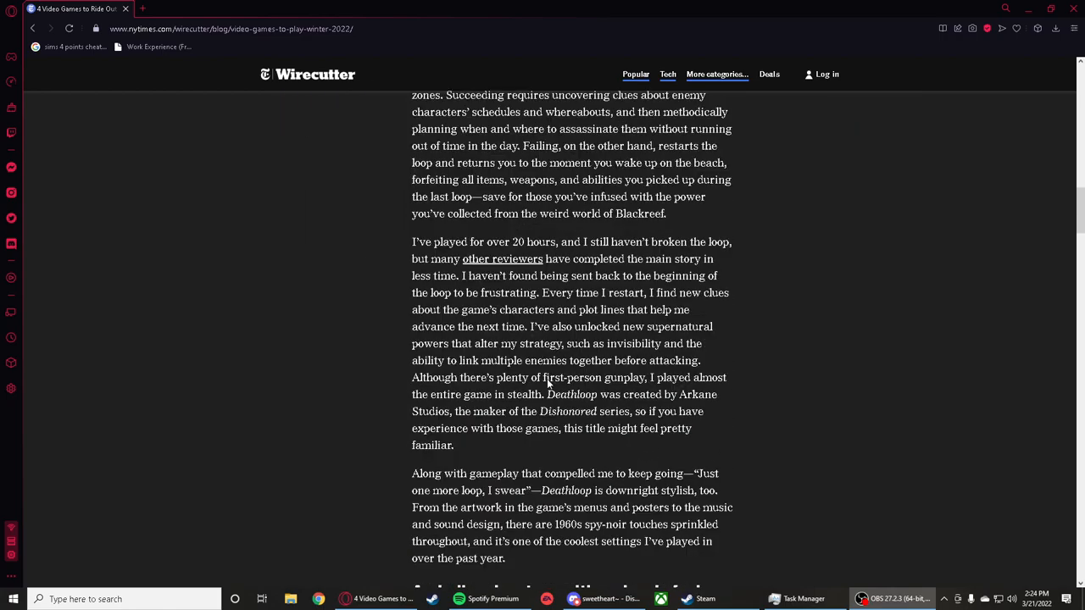
scroll("down", 3)
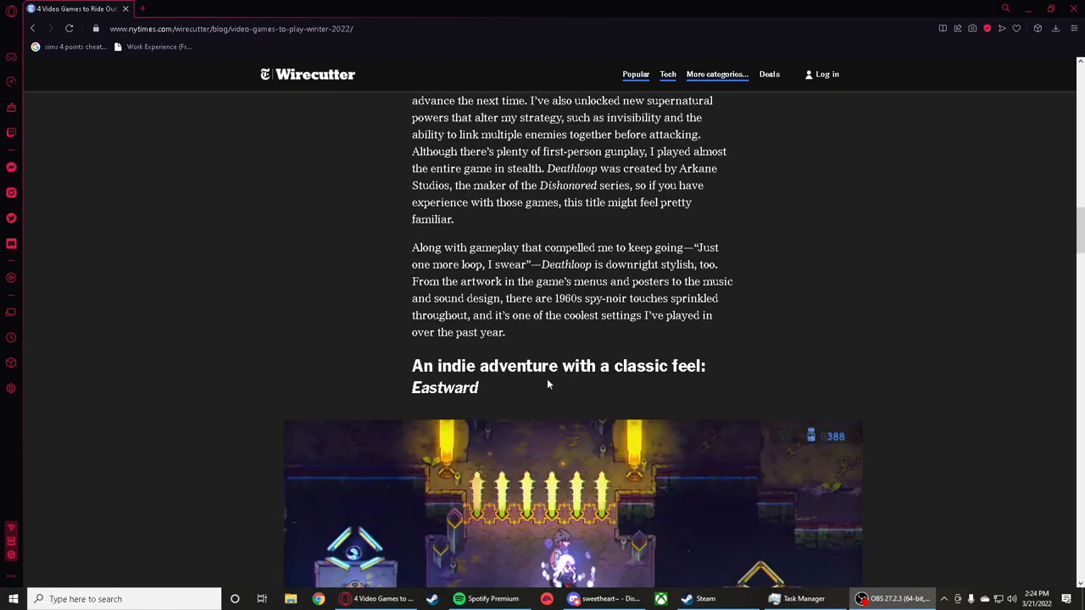
scroll("down", 3)
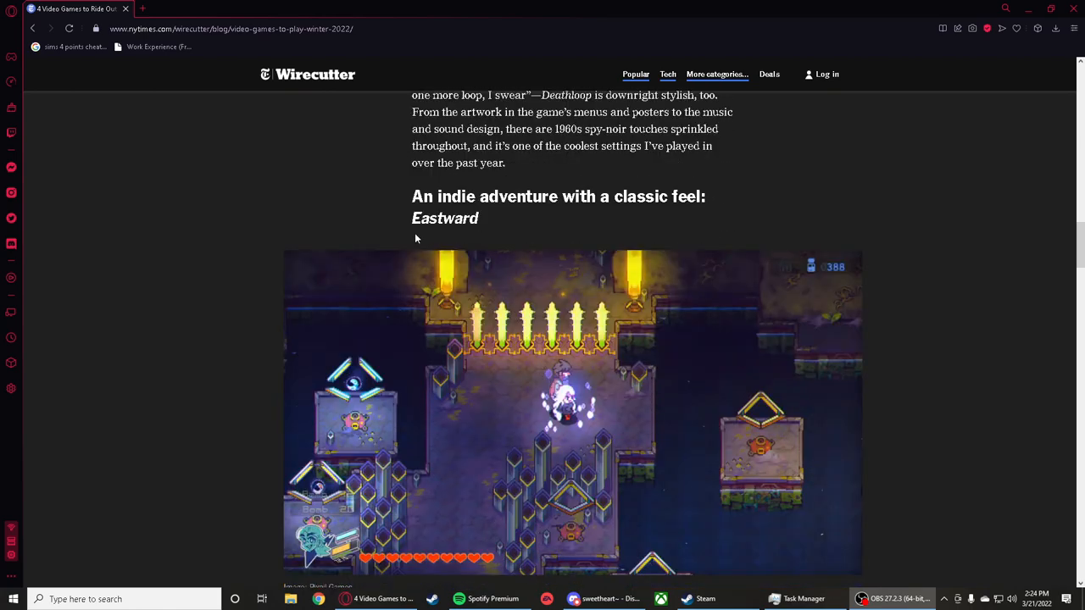
mouse_move(516, 214)
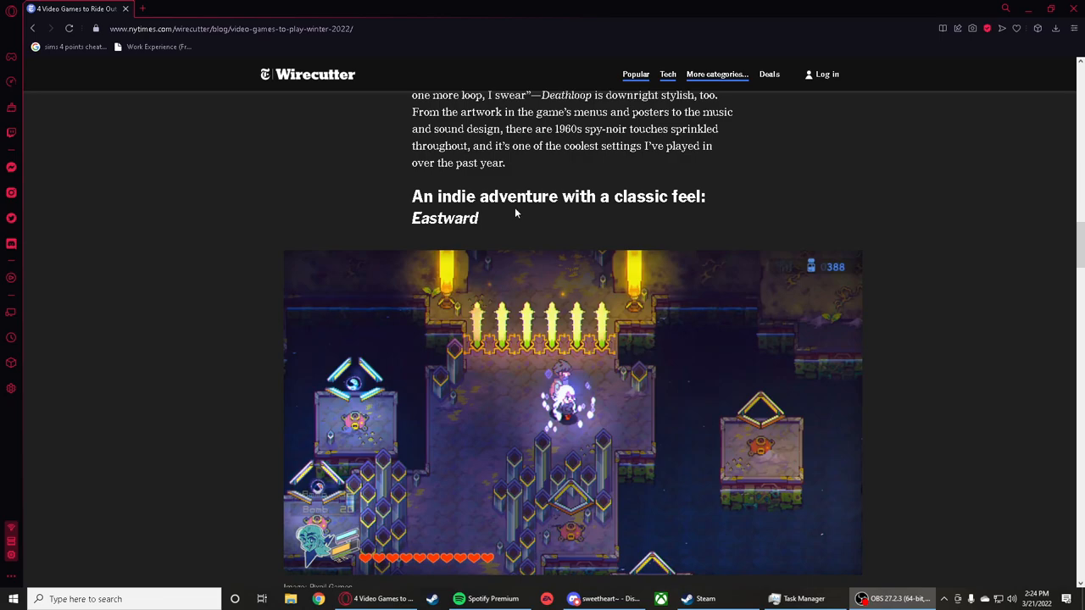
mouse_move(471, 234)
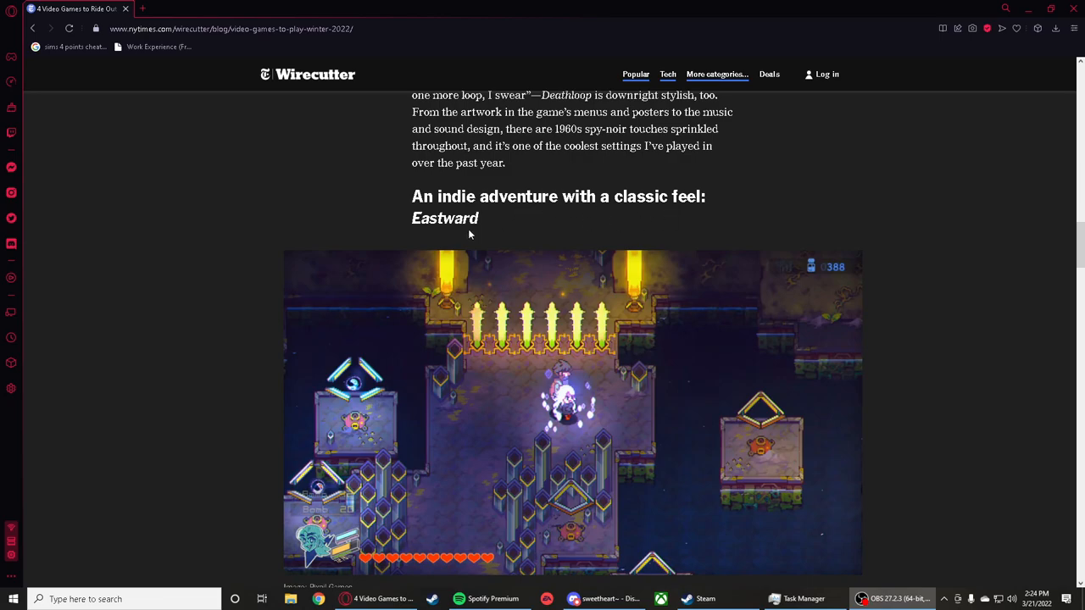
scroll("down", 3)
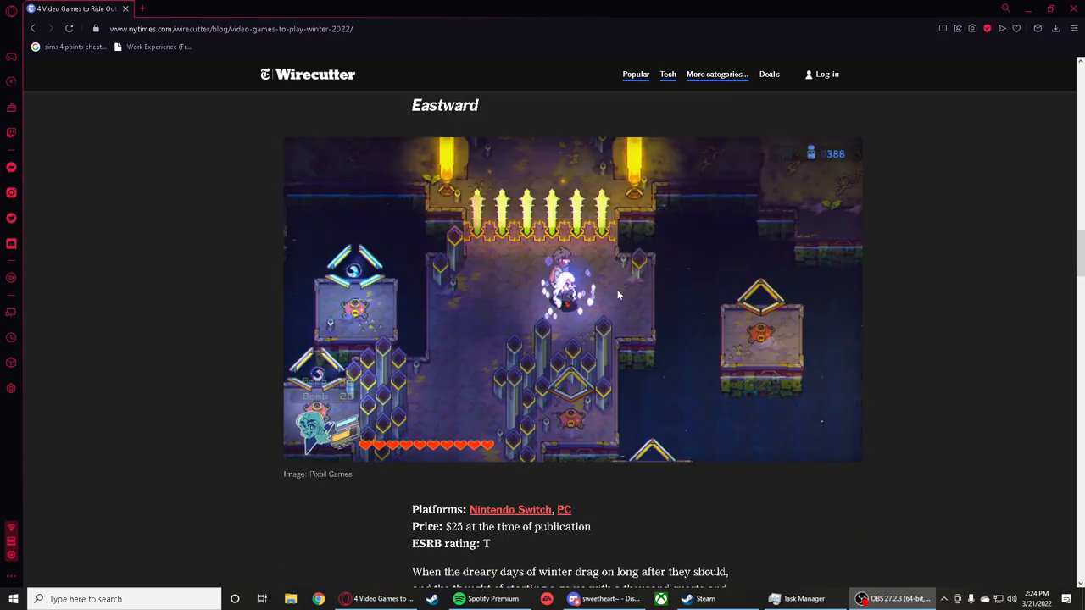
mouse_move(624, 329)
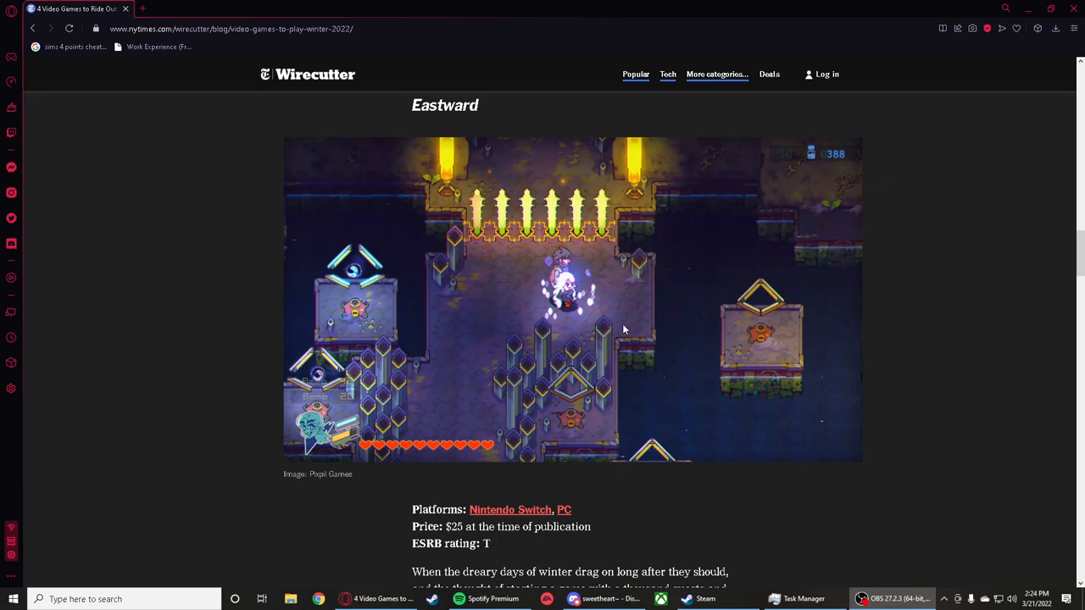
mouse_move(631, 536)
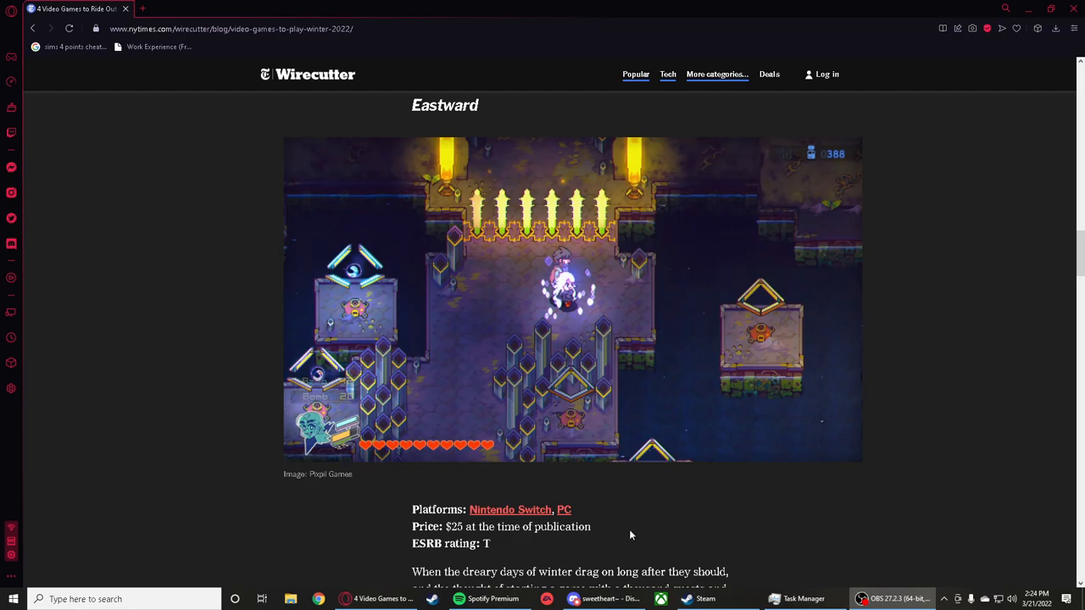
scroll("down", 3)
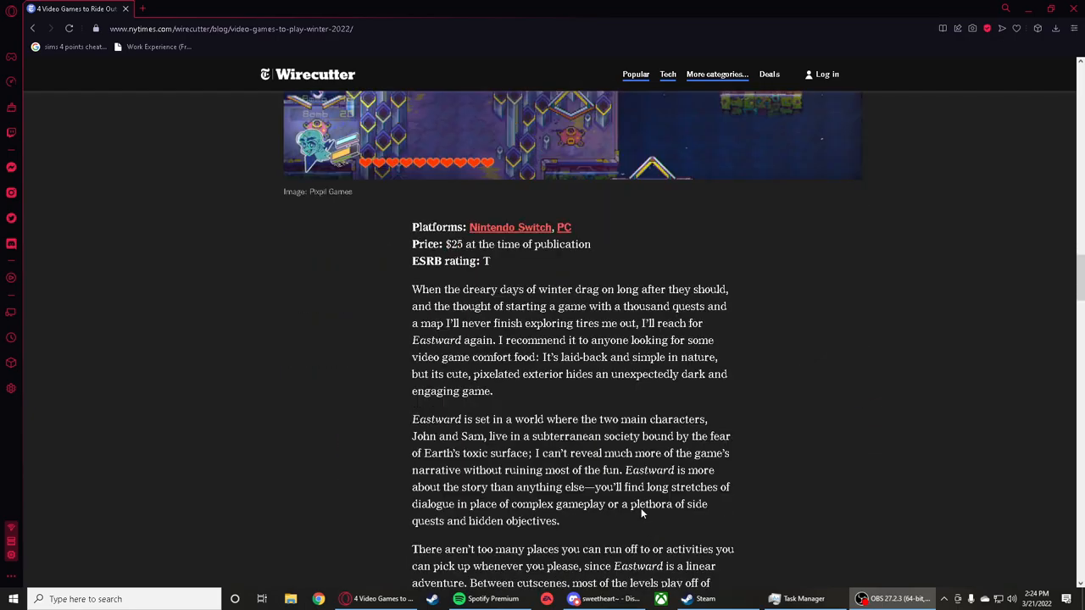
scroll("down", 3)
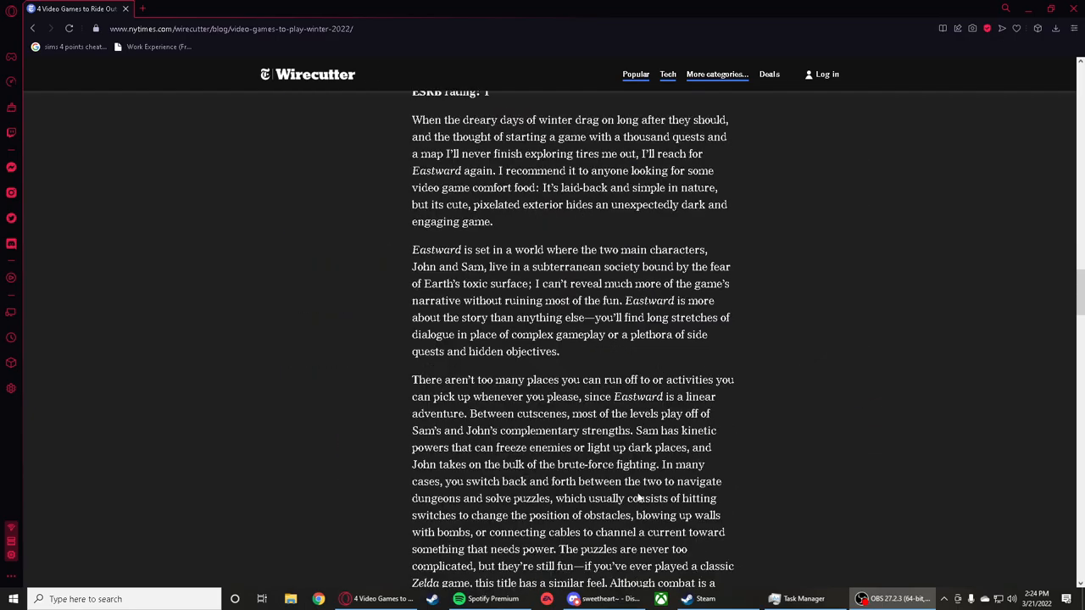
scroll("up", 3)
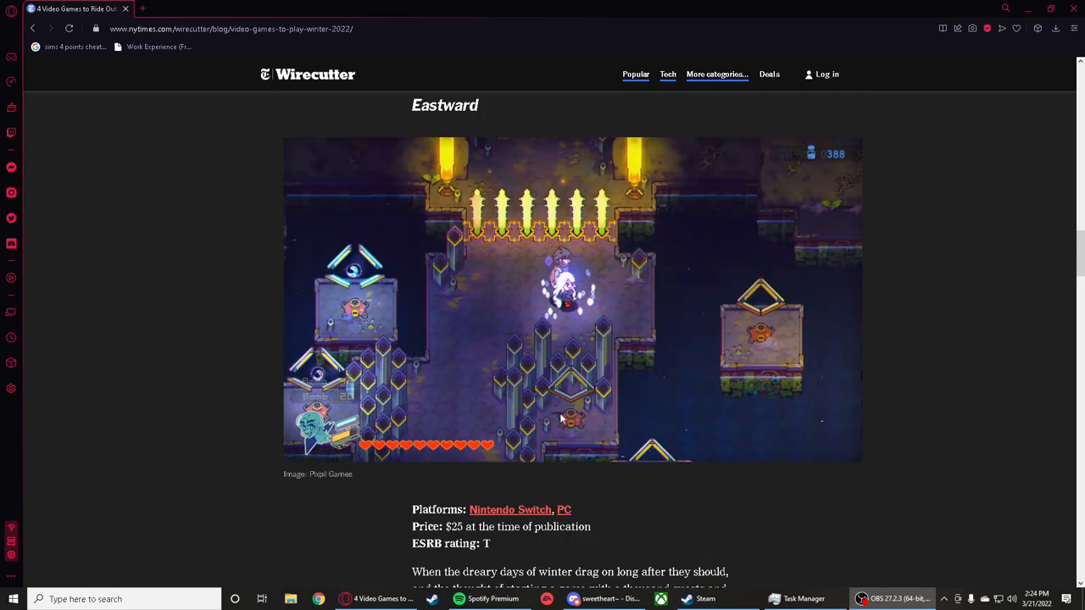
mouse_move(602, 383)
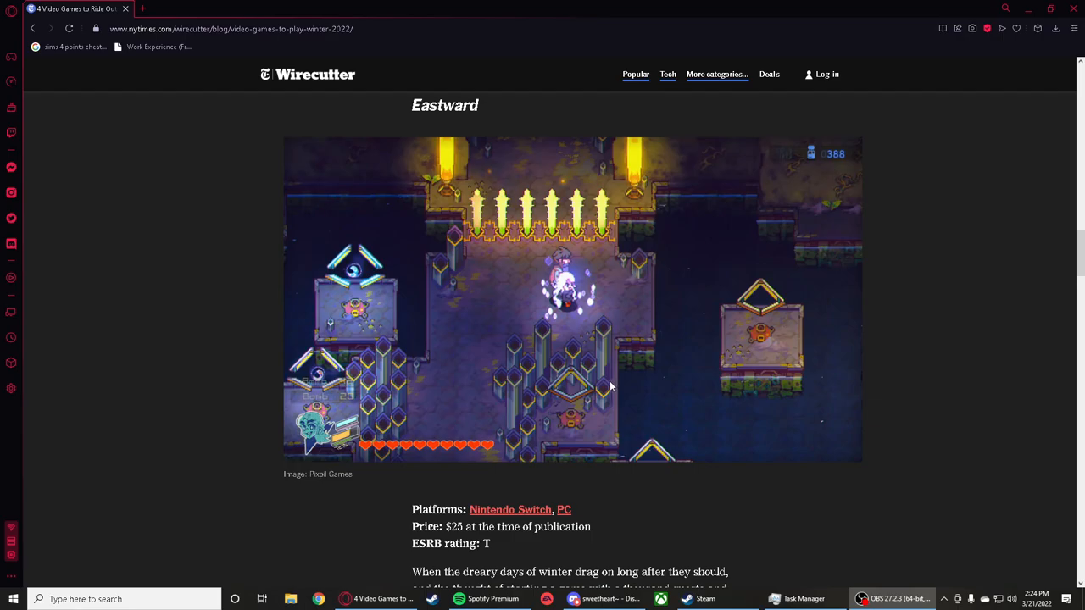
scroll("down", 3)
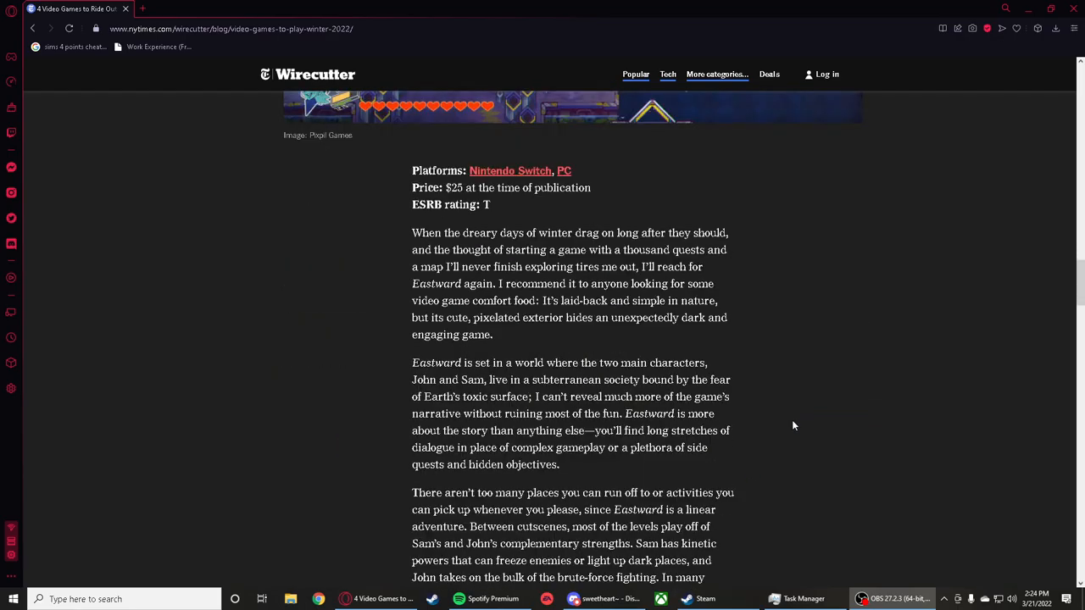
scroll("down", 3)
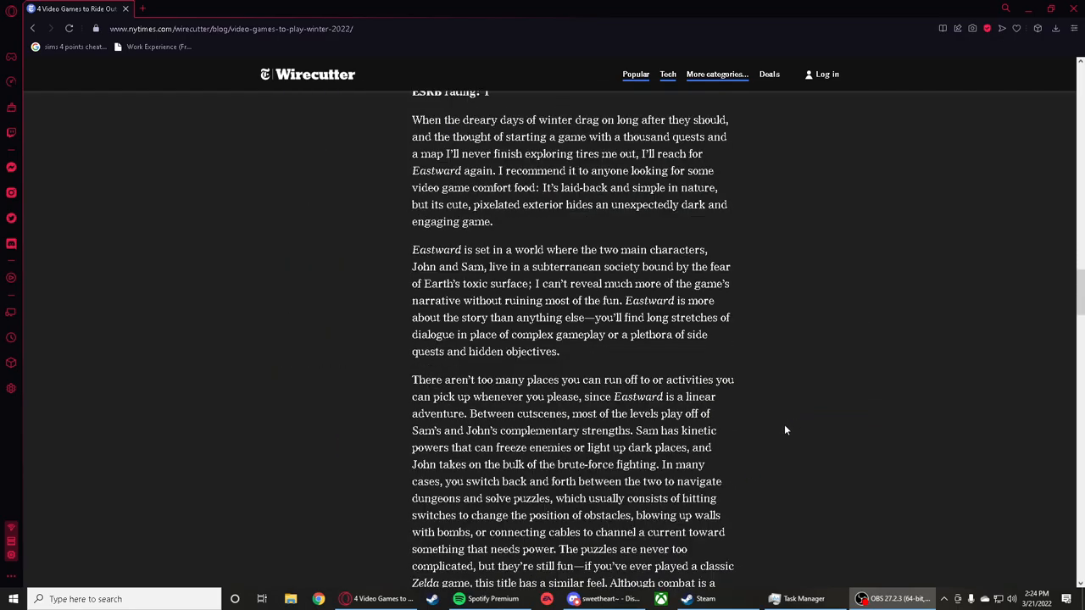
scroll("up", 3)
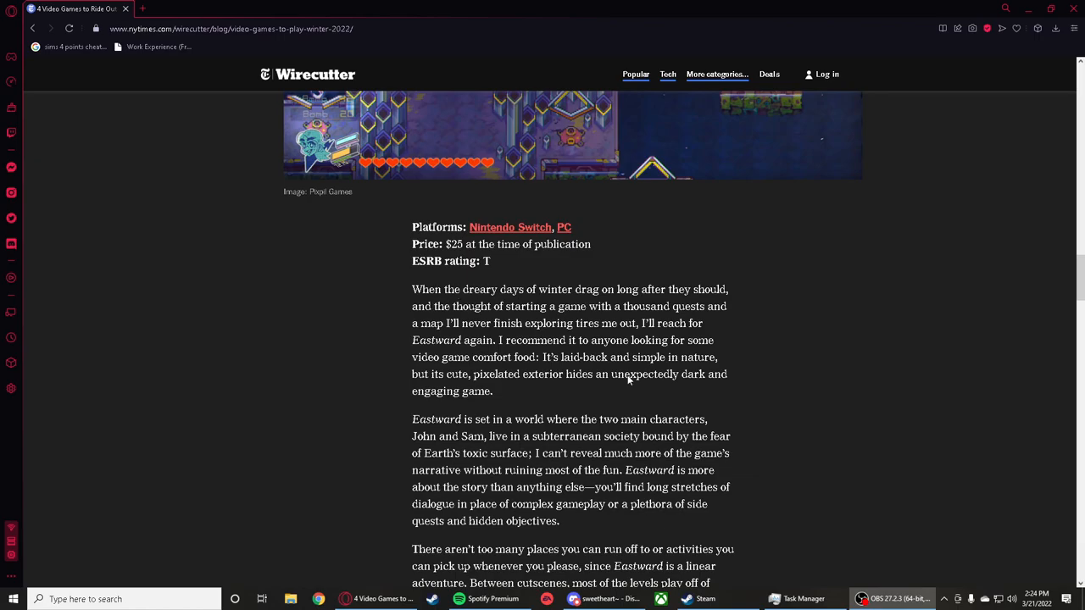
scroll("down", 3)
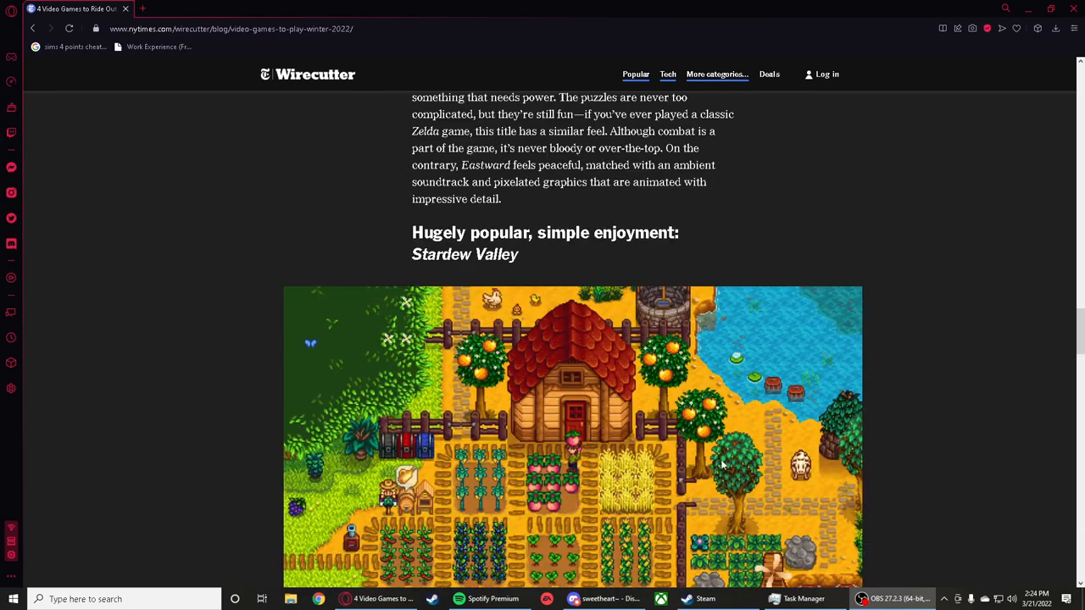
scroll("down", 3)
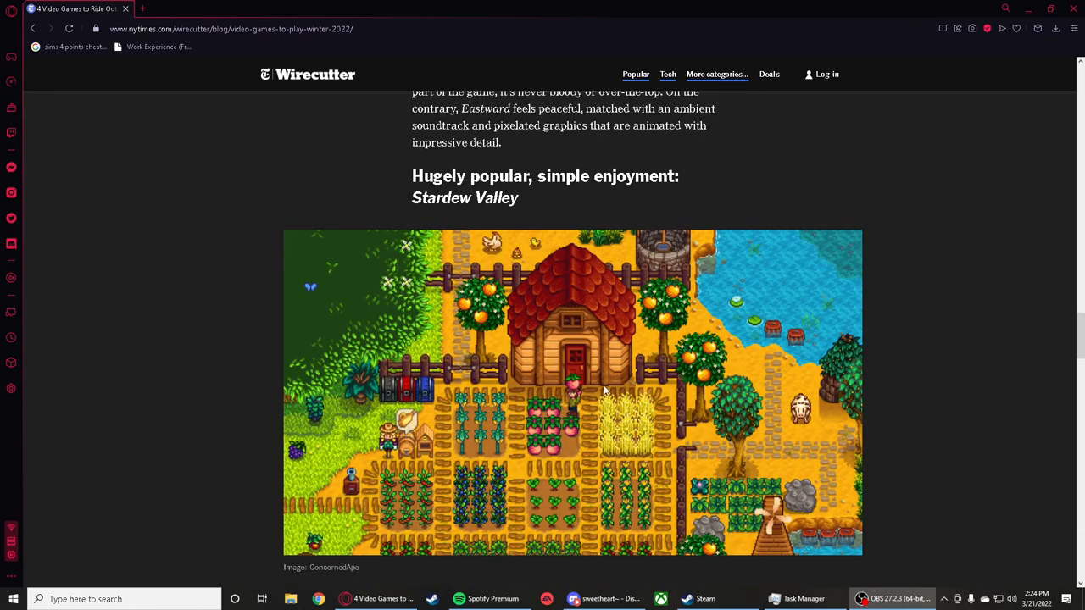
mouse_move(590, 356)
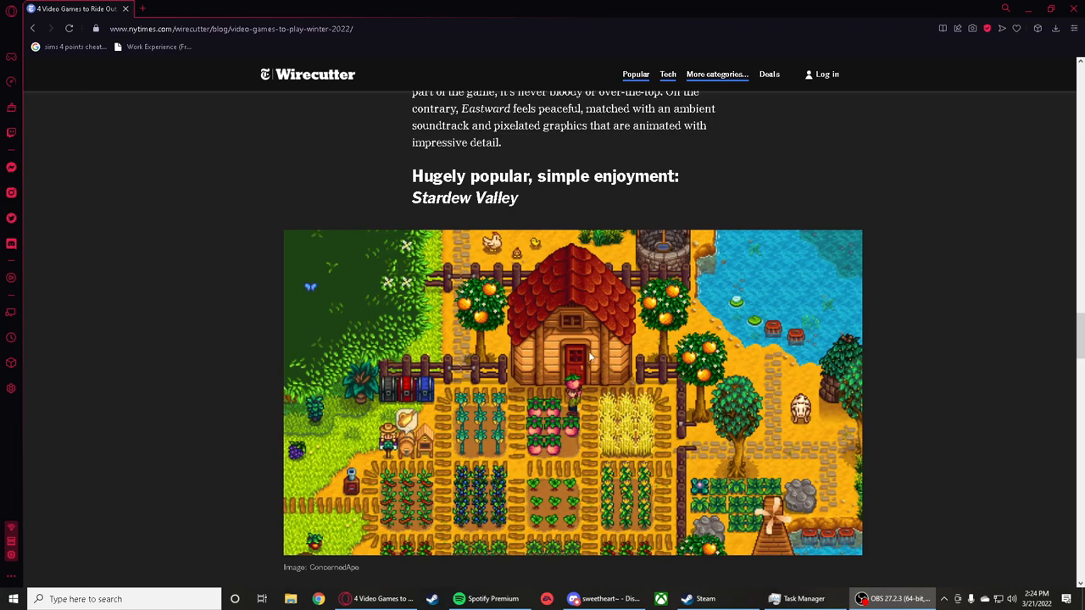
mouse_move(570, 436)
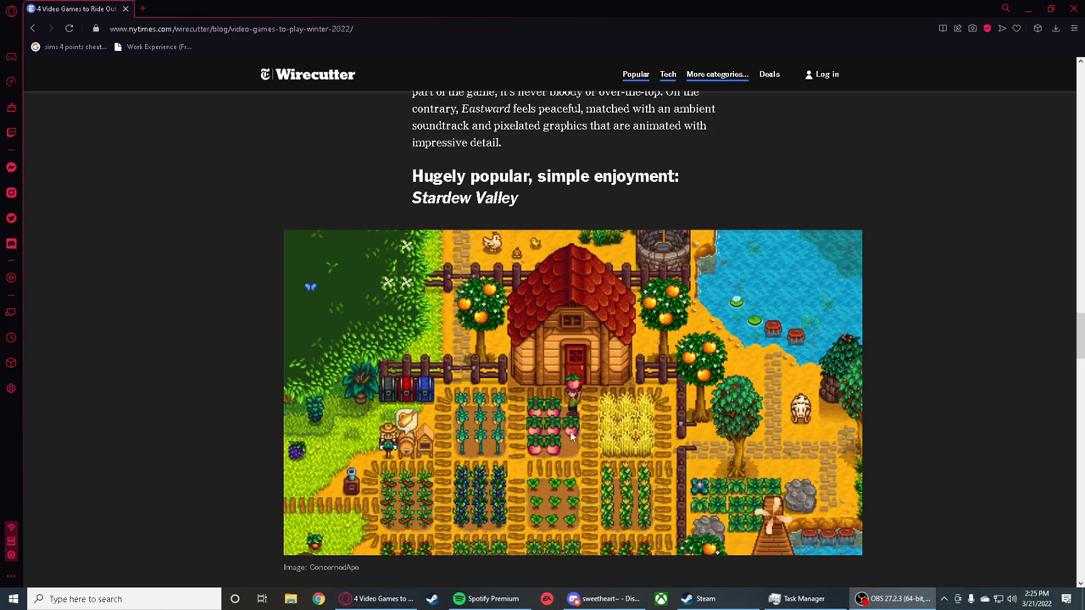
scroll("down", 3)
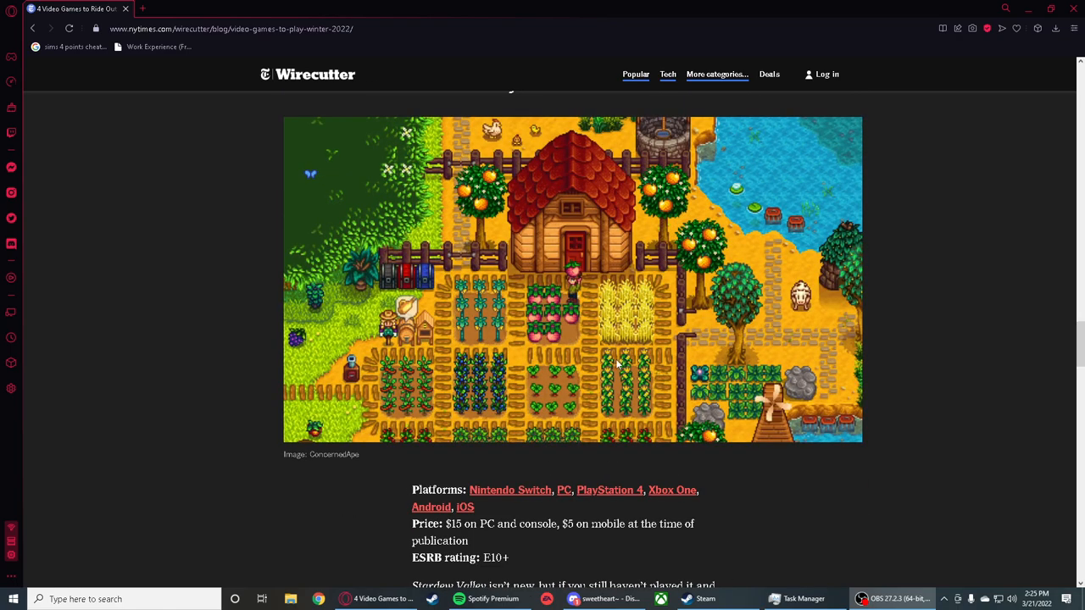
mouse_move(570, 504)
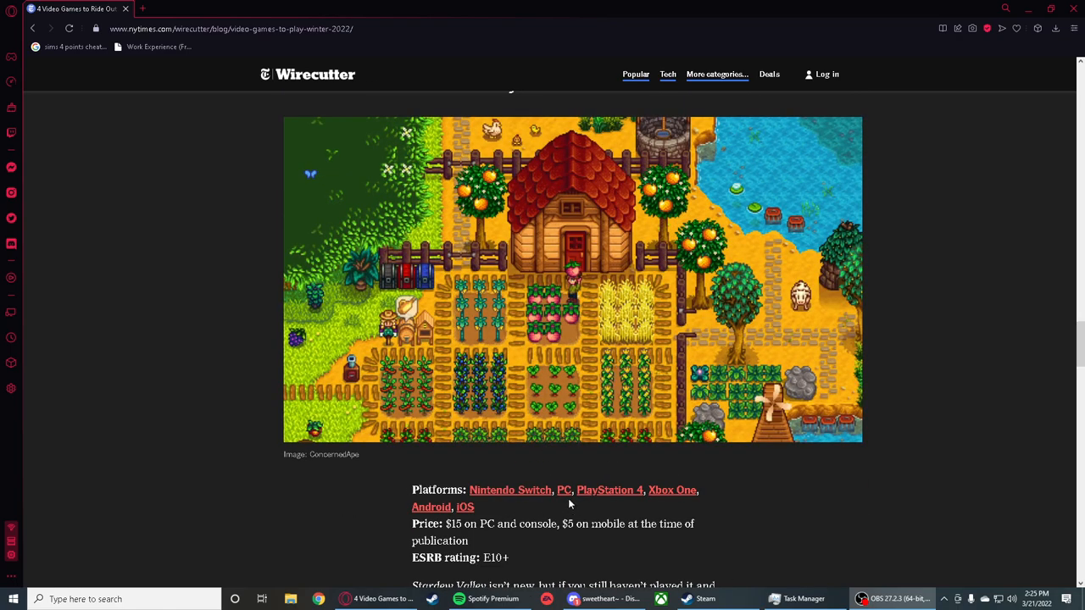
mouse_move(484, 508)
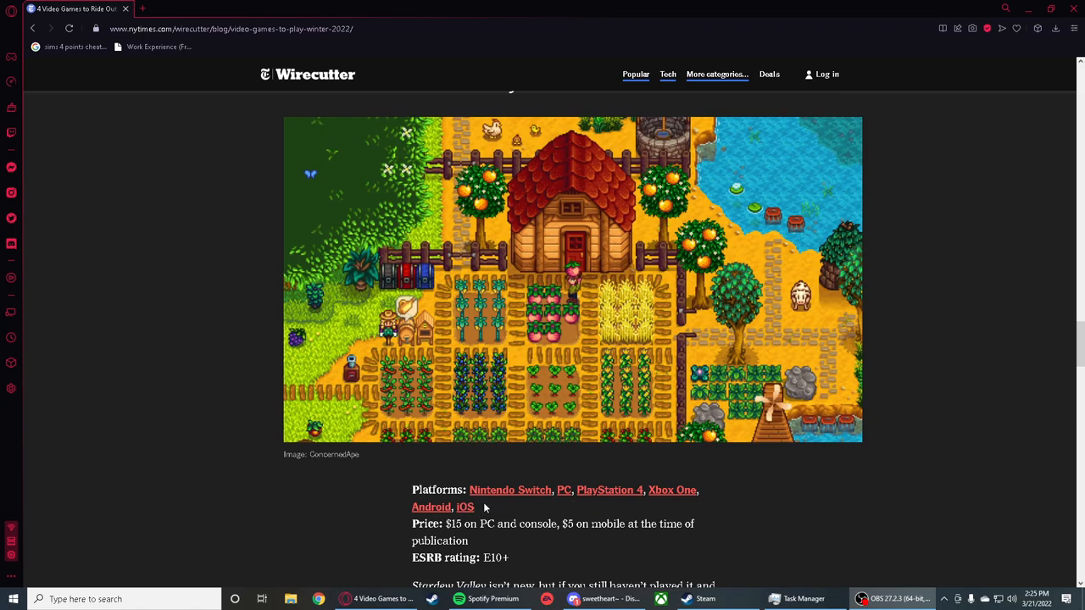
scroll("down", 3)
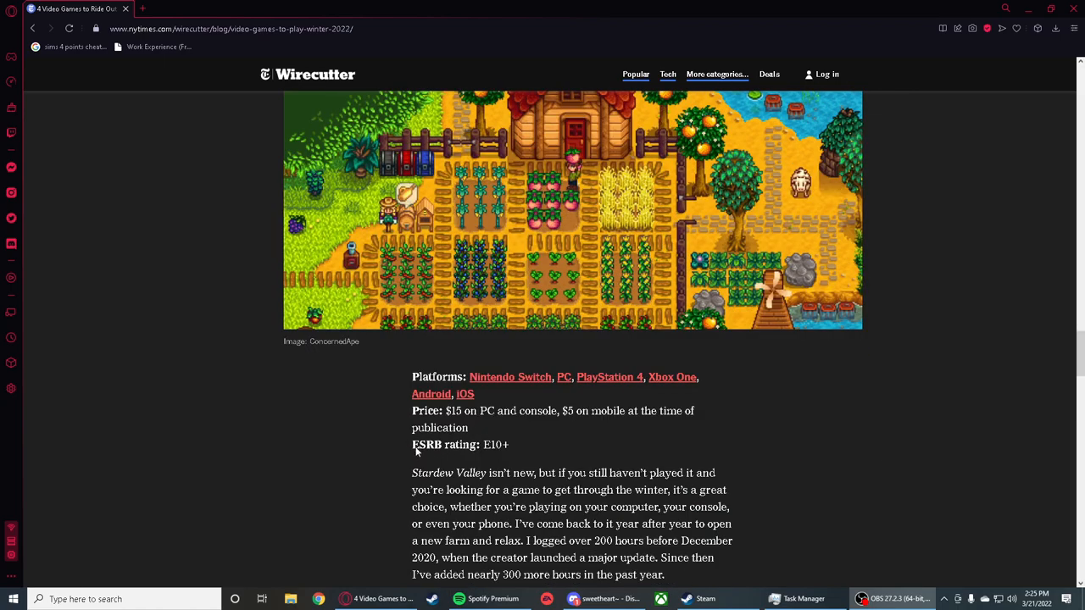
mouse_move(420, 456)
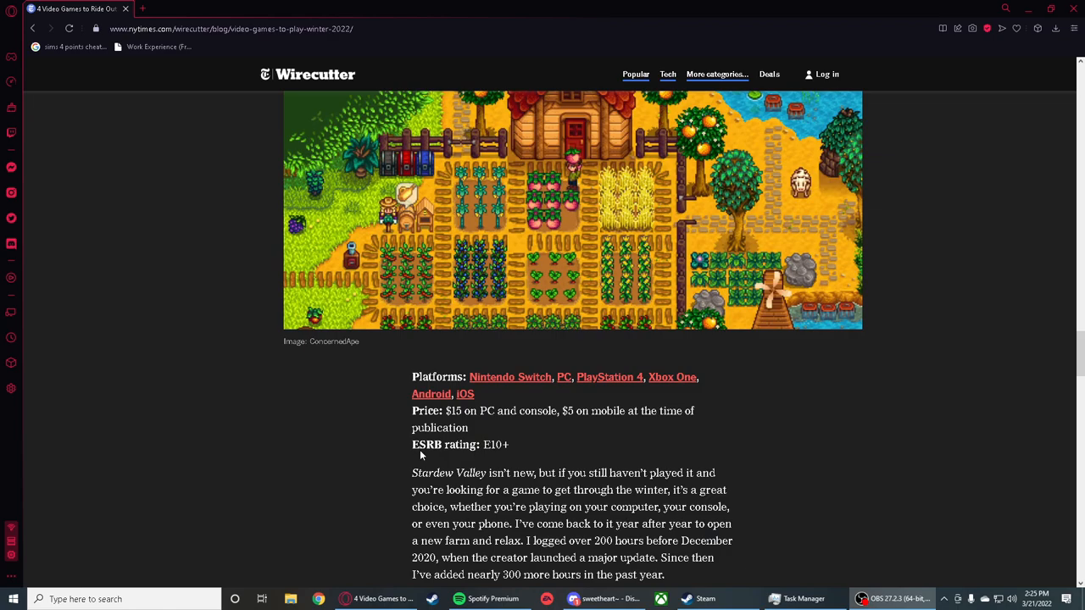
mouse_move(483, 503)
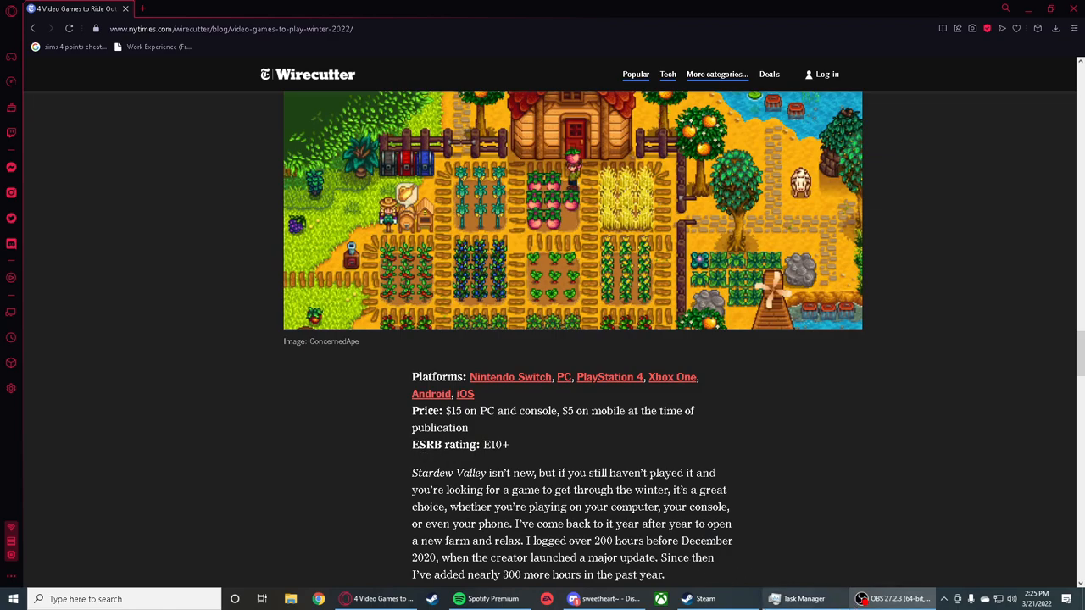
scroll("down", 3)
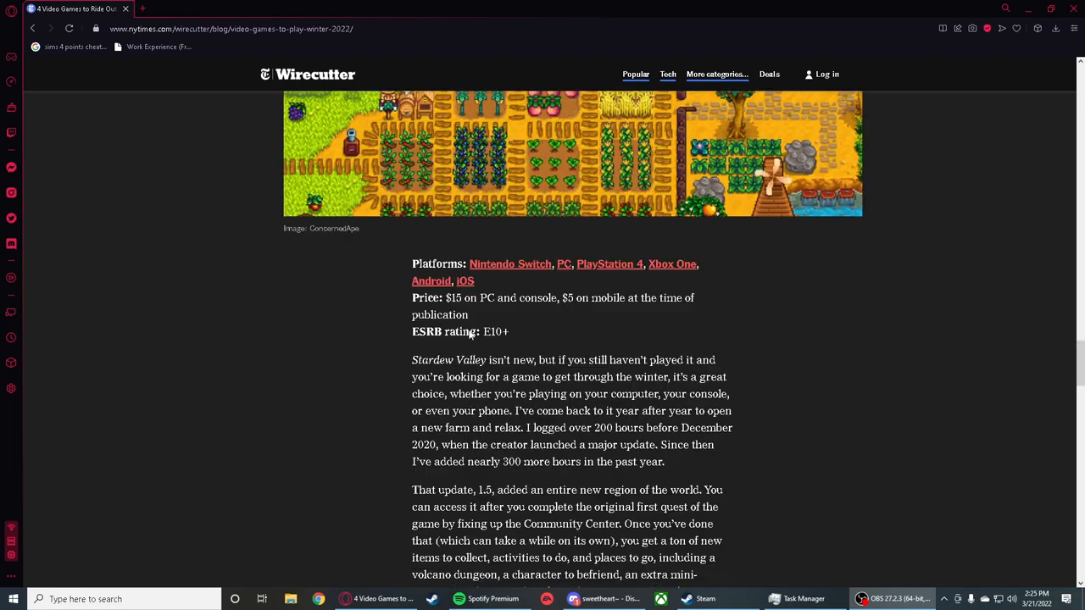
scroll("up", 3)
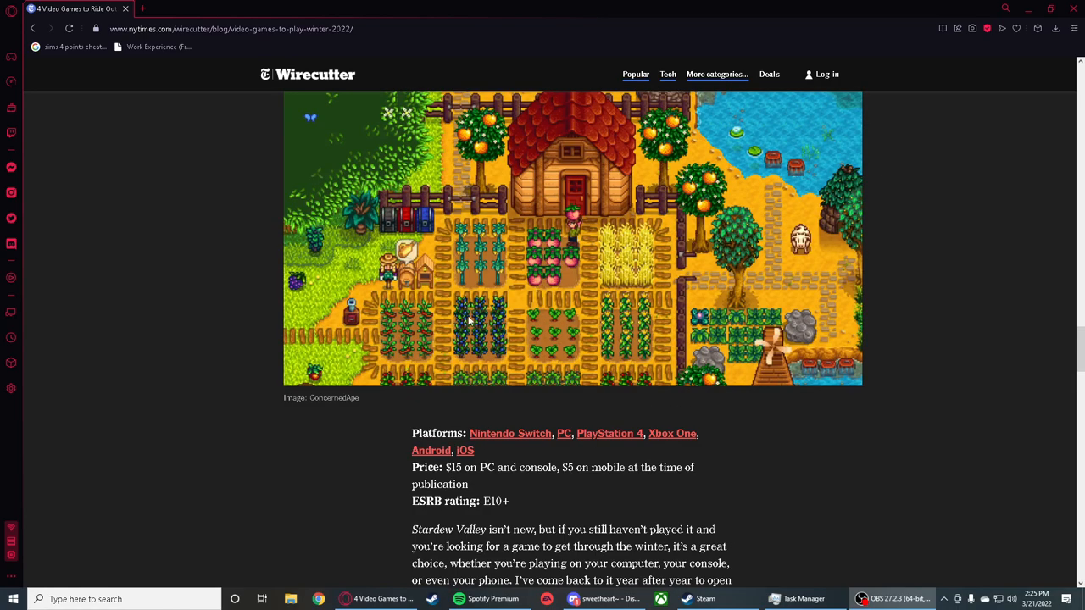
mouse_move(528, 320)
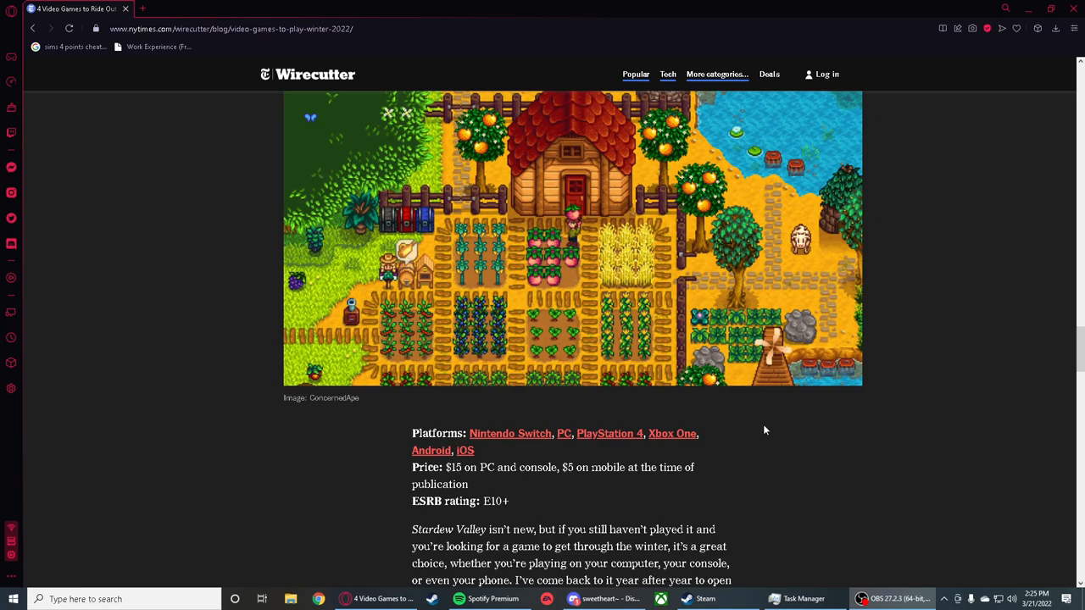
mouse_move(731, 434)
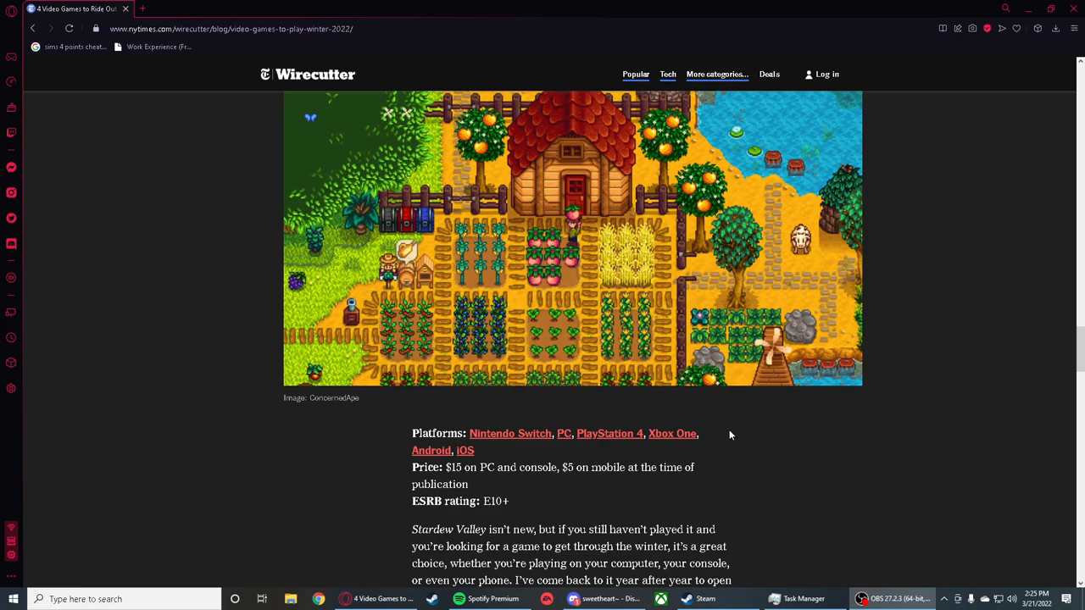
mouse_move(631, 461)
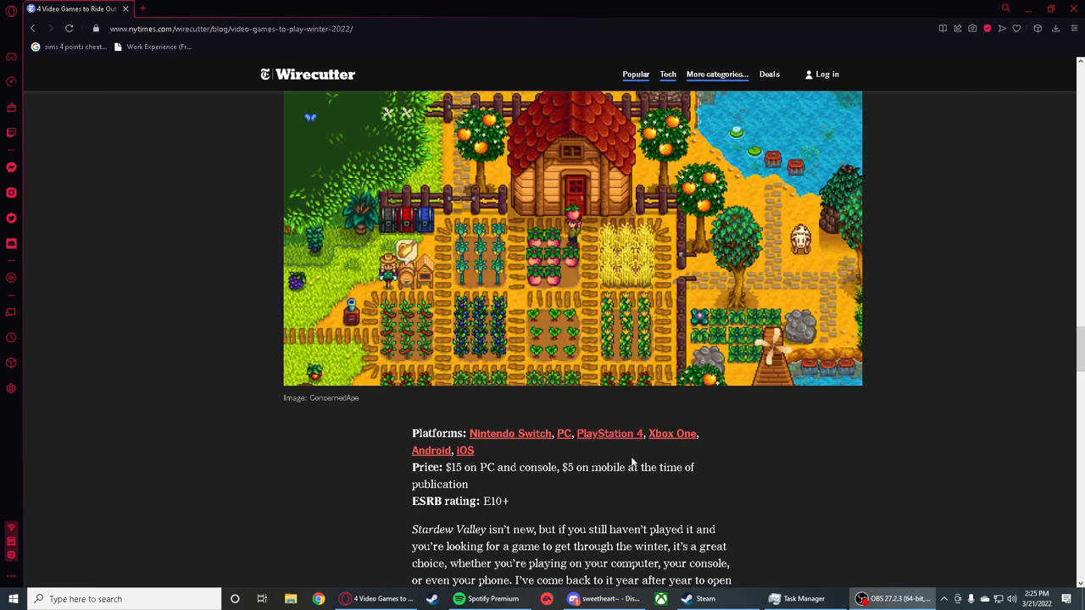
scroll("down", 3)
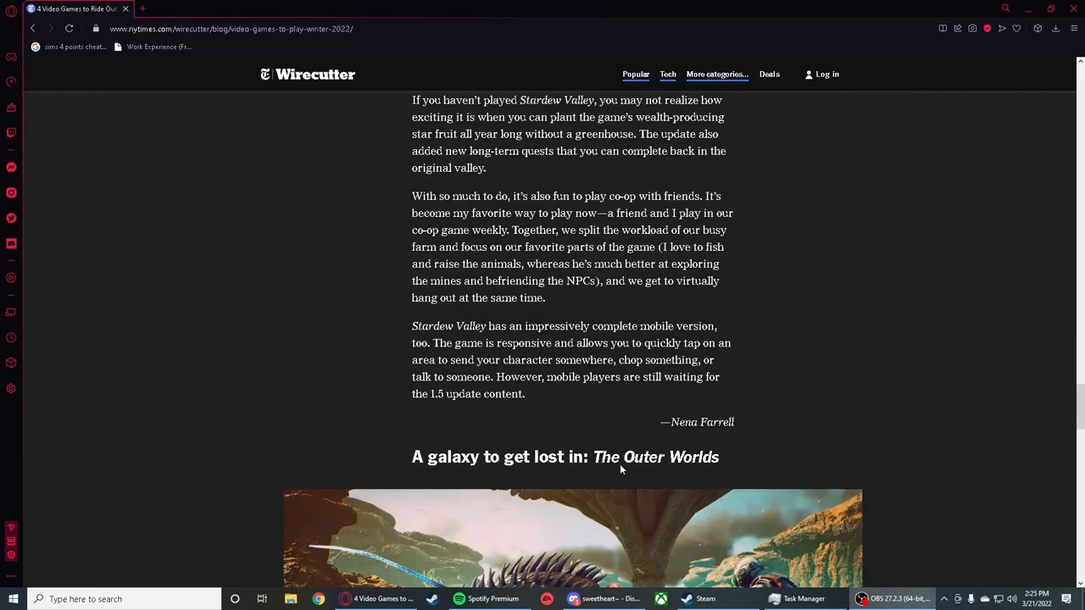
scroll("down", 3)
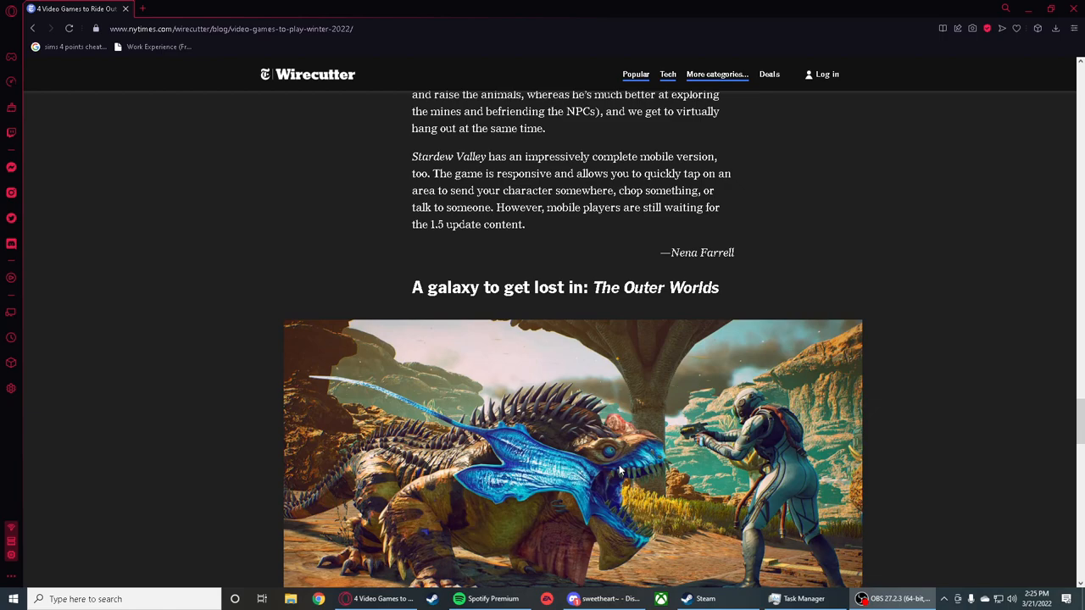
scroll("down", 3)
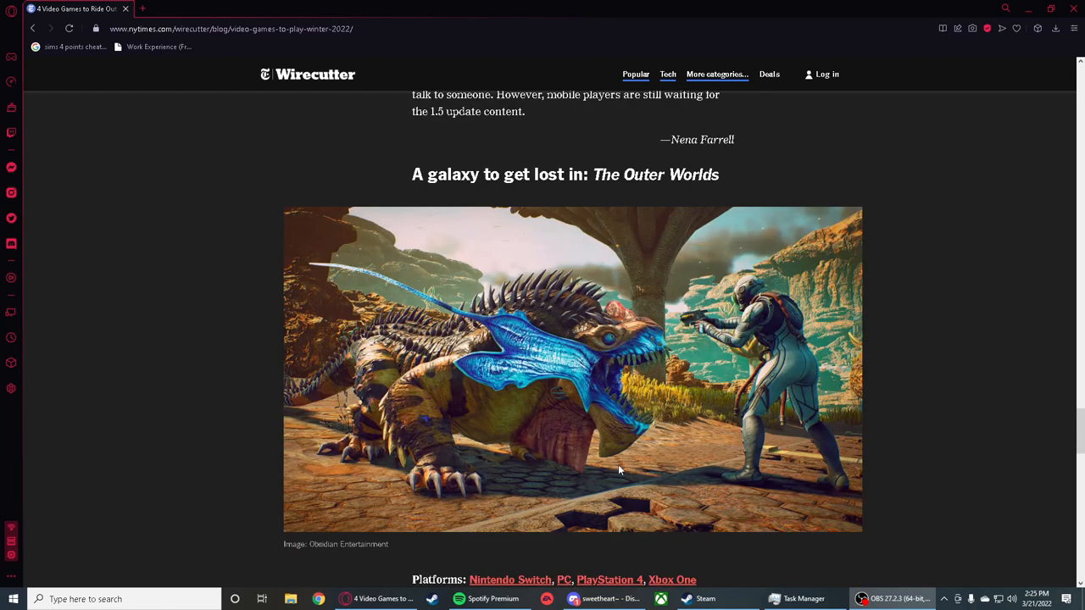
scroll("down", 3)
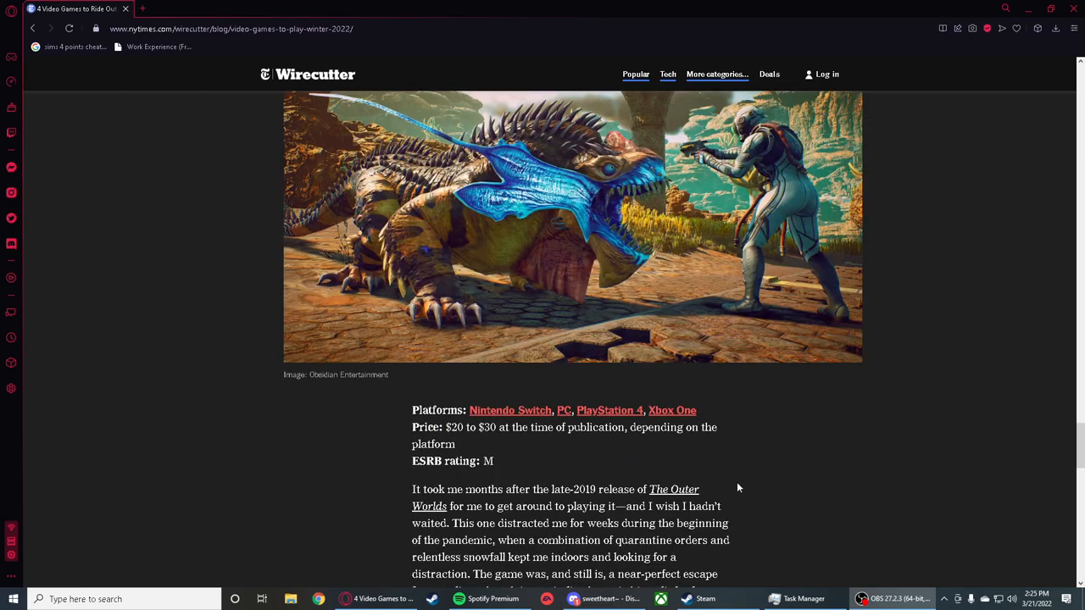
scroll("up", 3)
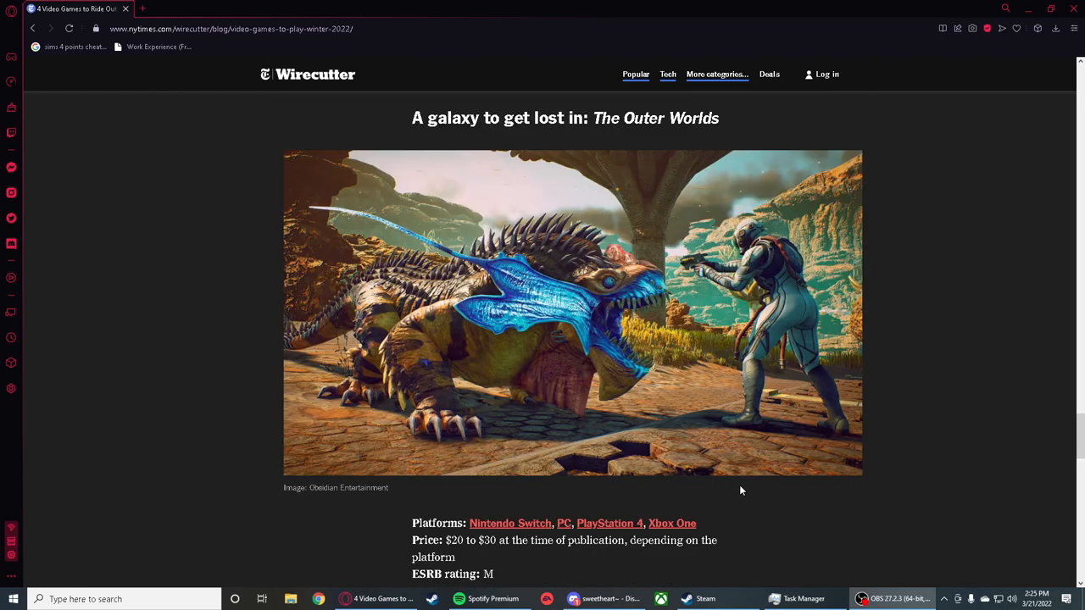
mouse_move(600, 403)
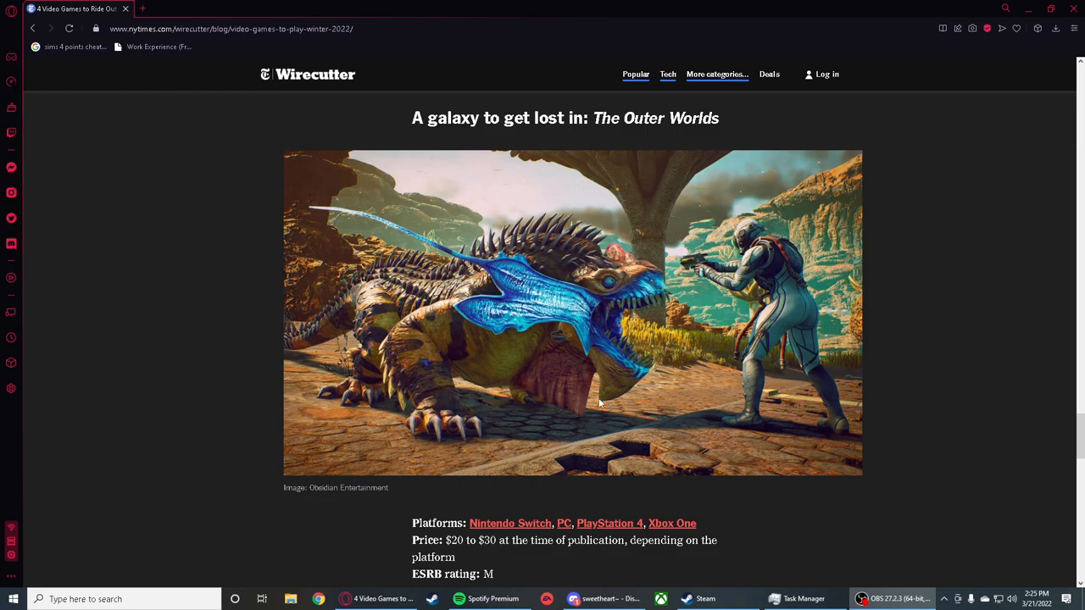
scroll("down", 3)
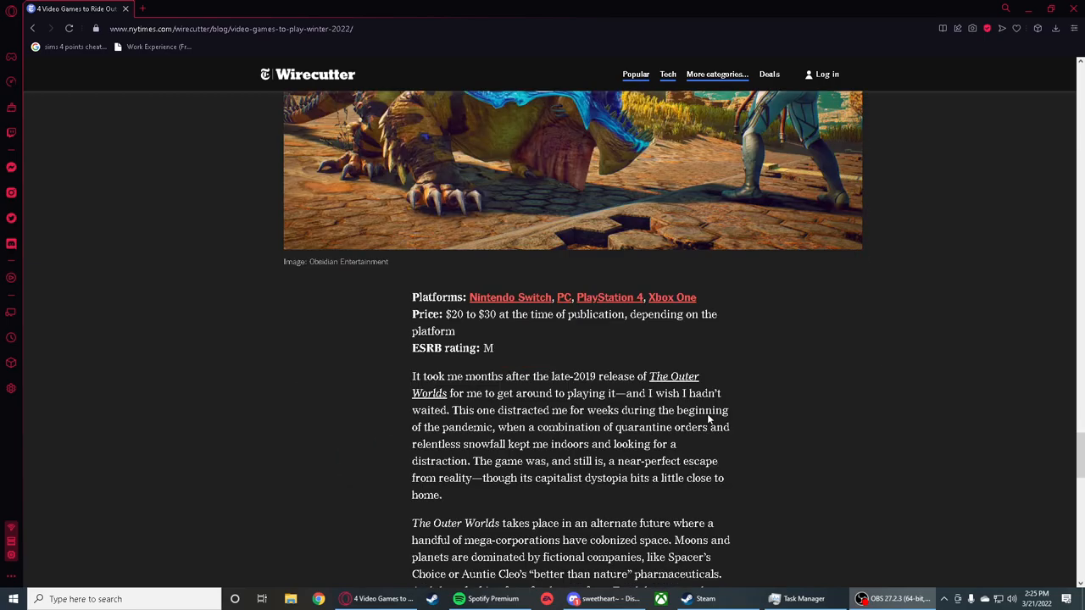
scroll("down", 3)
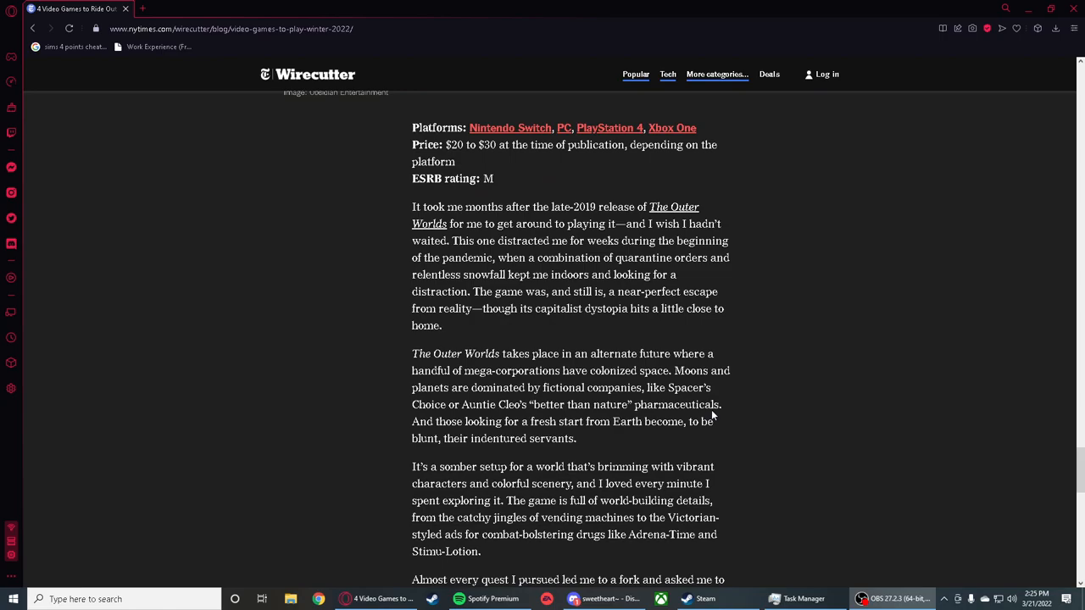
mouse_move(421, 359)
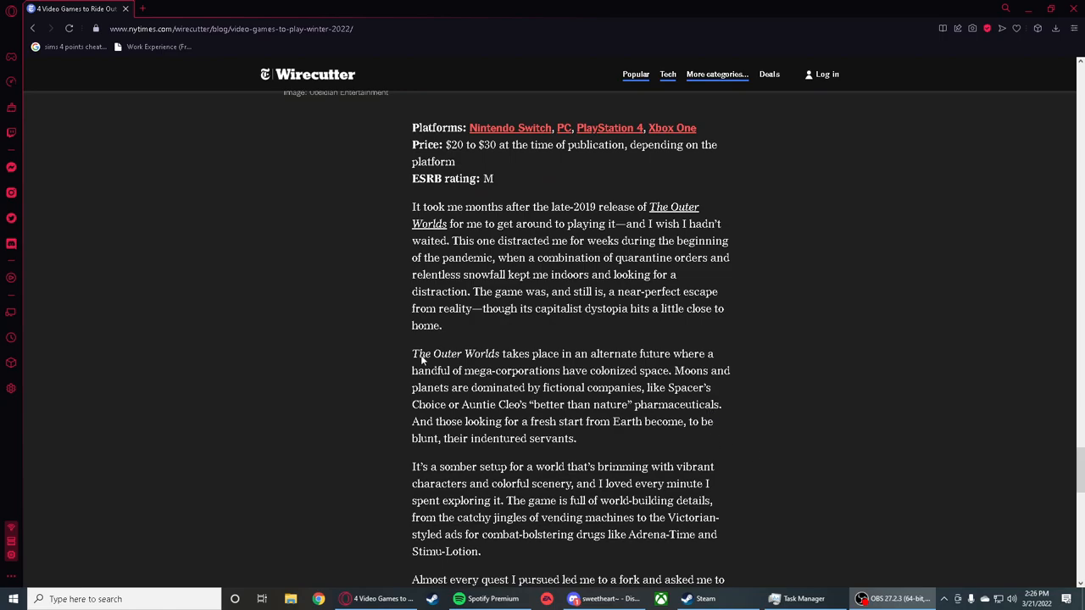
mouse_move(679, 360)
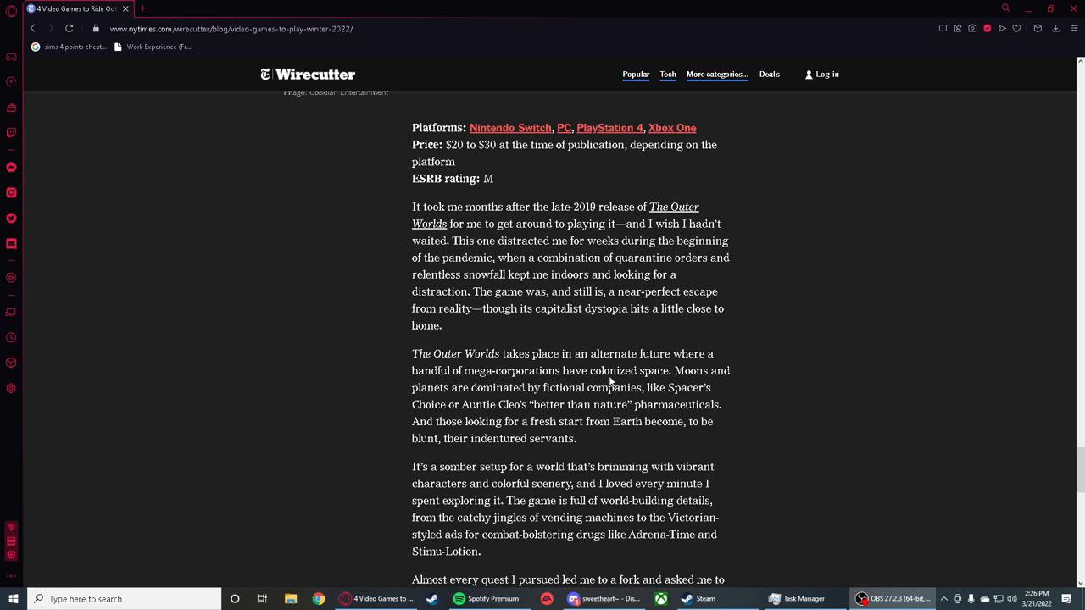
mouse_move(678, 381)
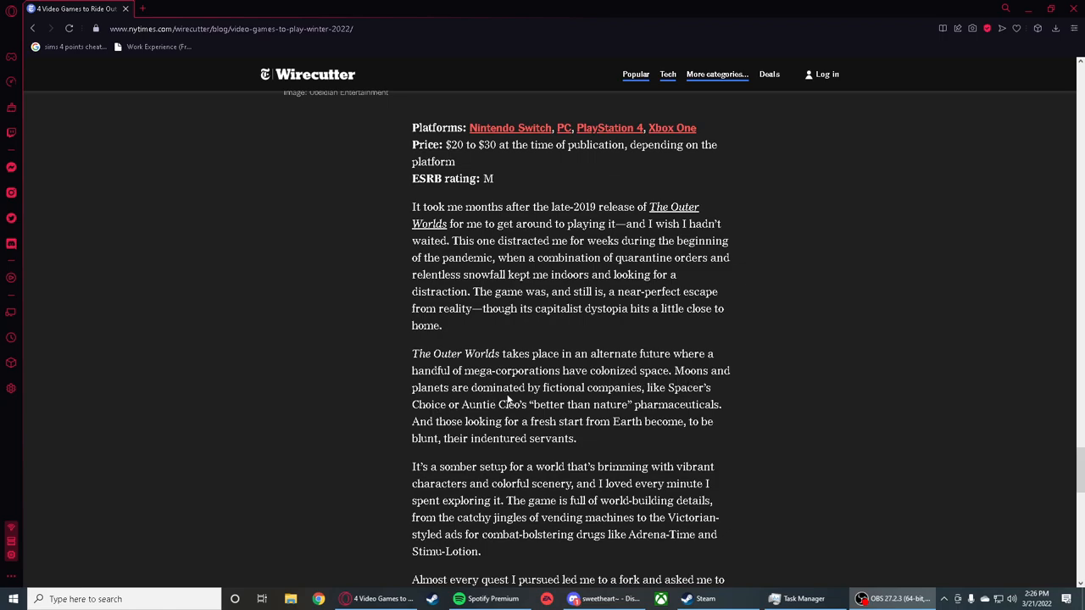
mouse_move(652, 404)
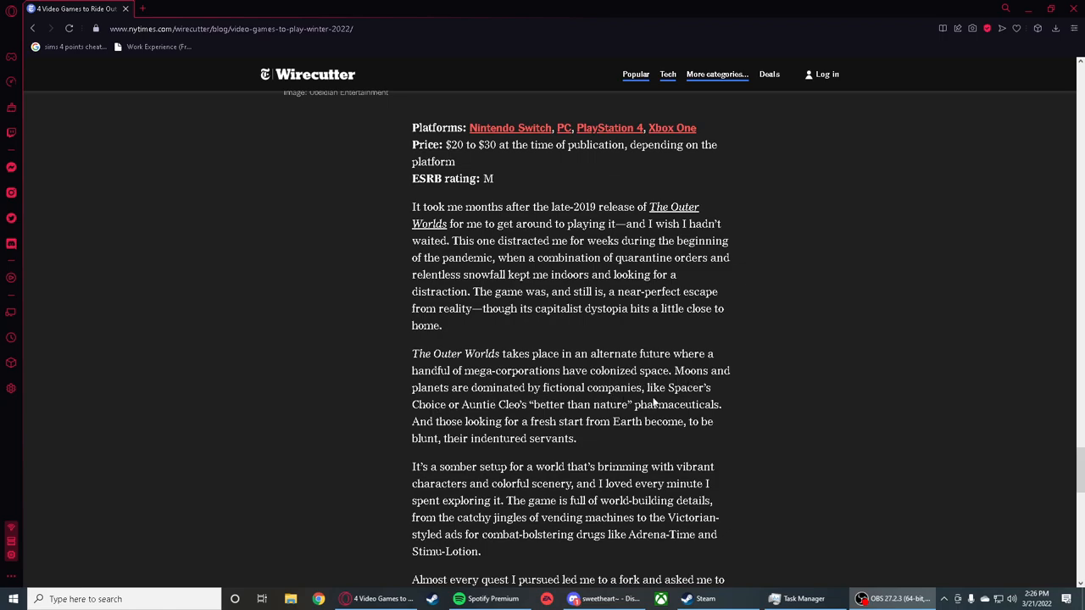
mouse_move(679, 404)
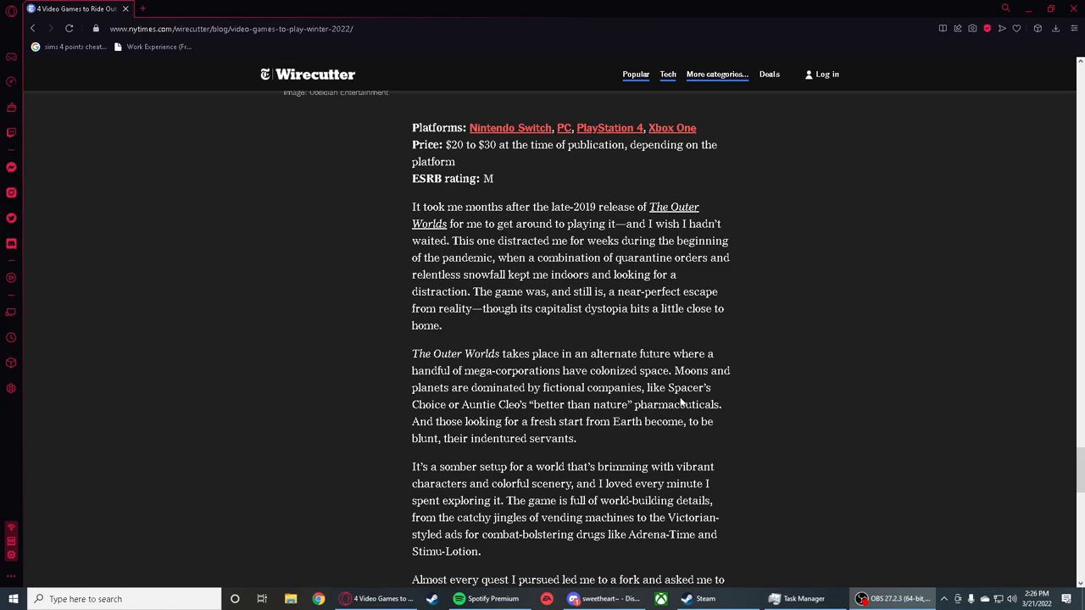
mouse_move(481, 412)
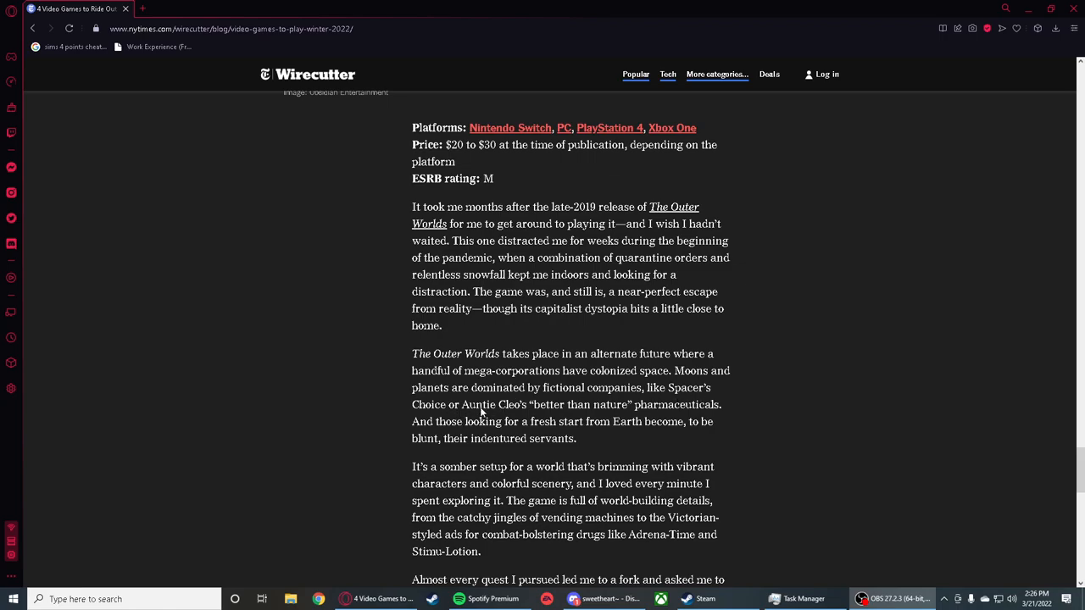
mouse_move(522, 420)
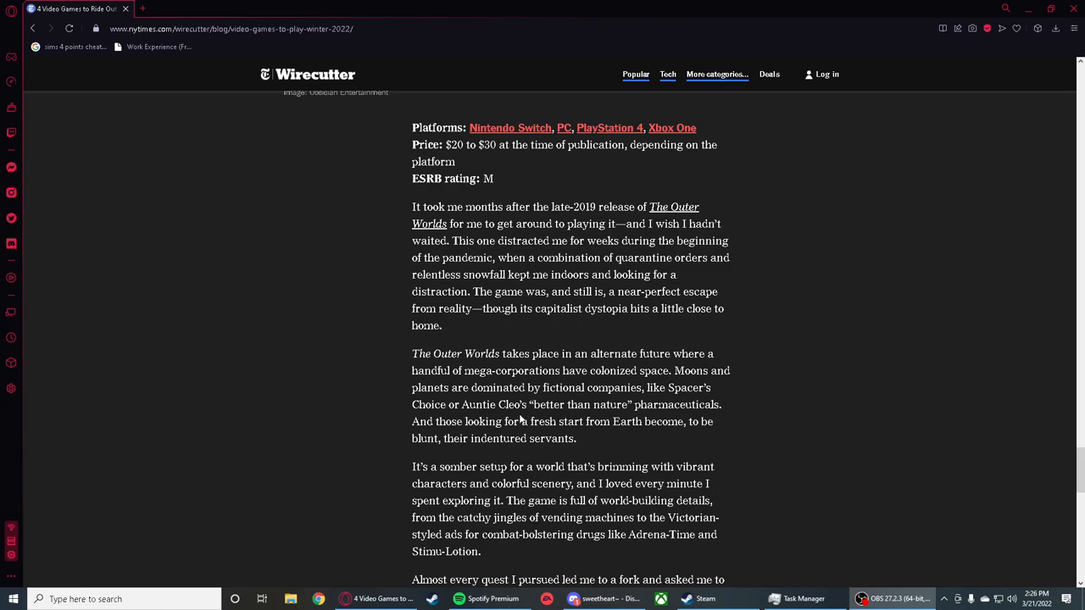
mouse_move(668, 447)
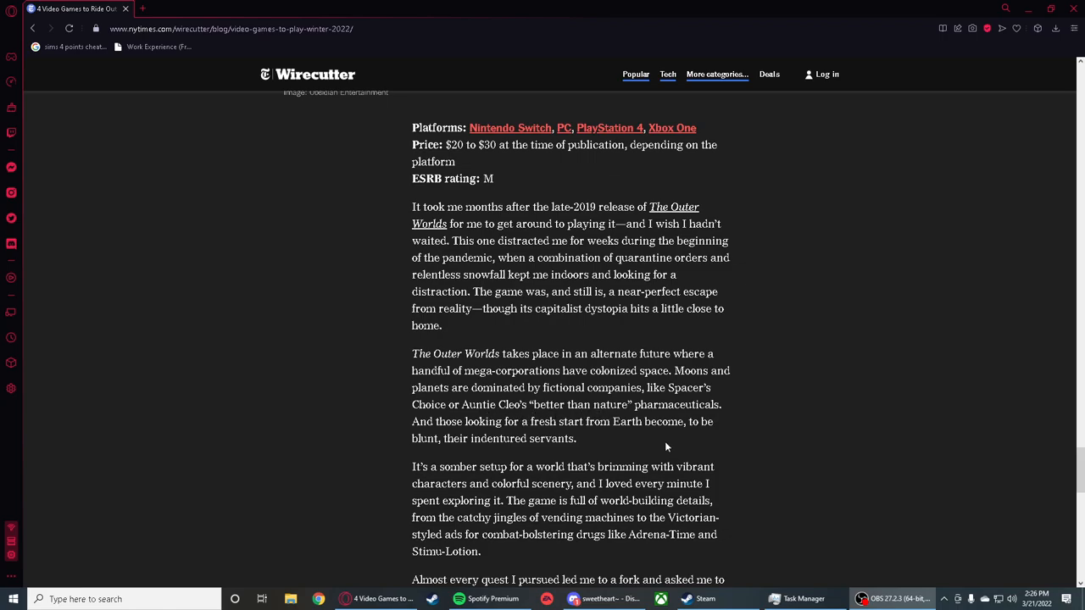
mouse_move(668, 436)
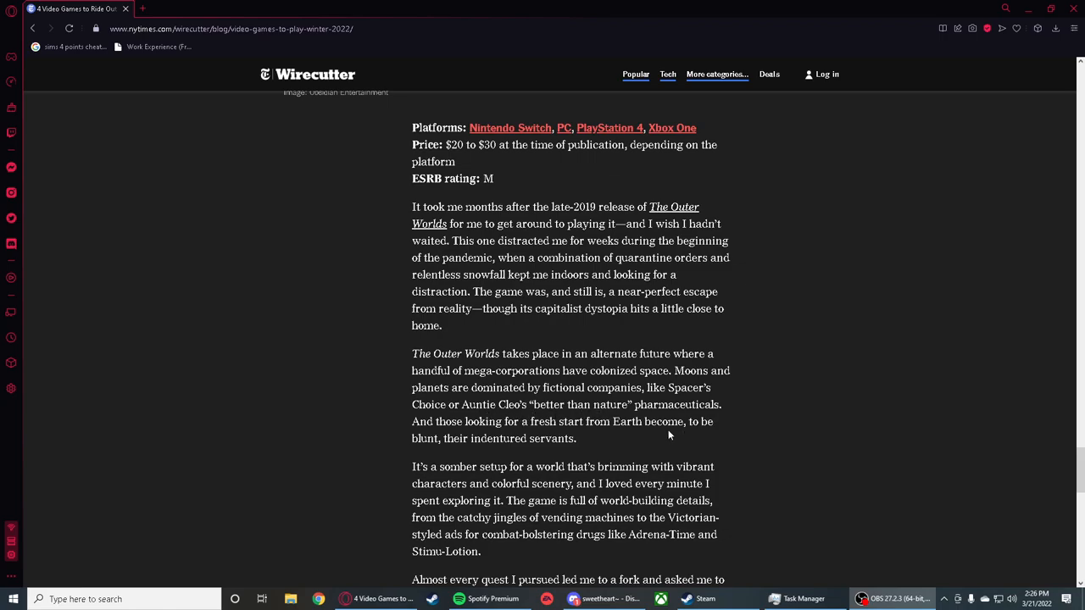
mouse_move(508, 435)
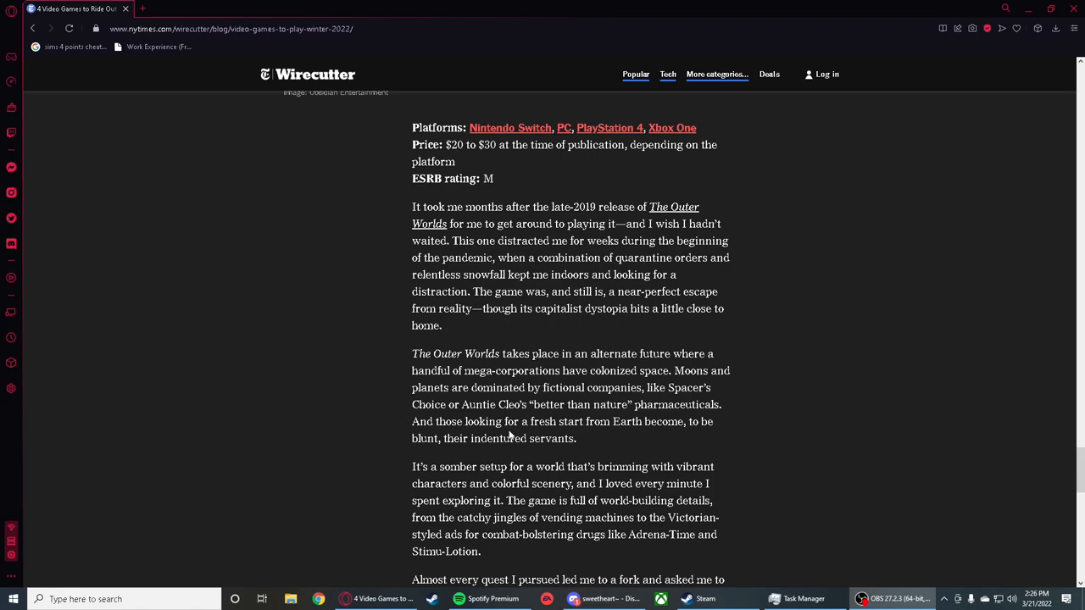
mouse_move(641, 451)
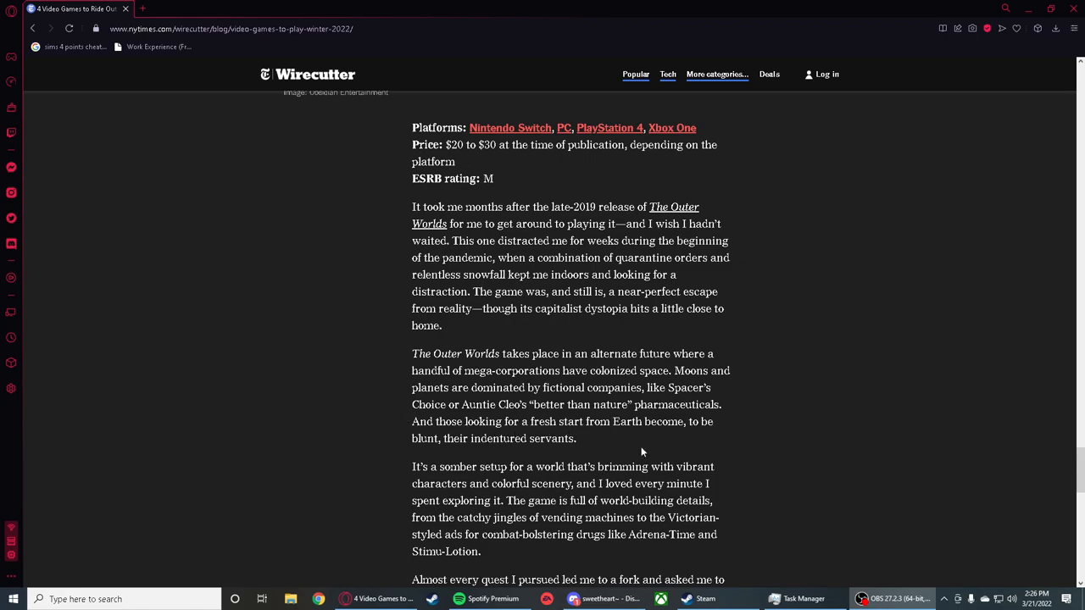
mouse_move(678, 434)
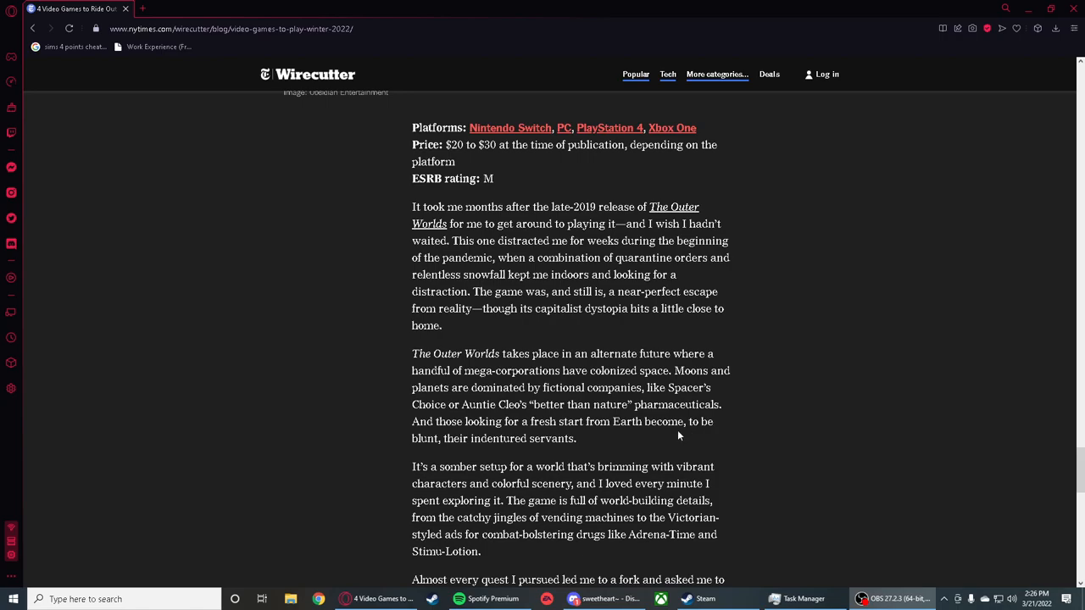
mouse_move(434, 451)
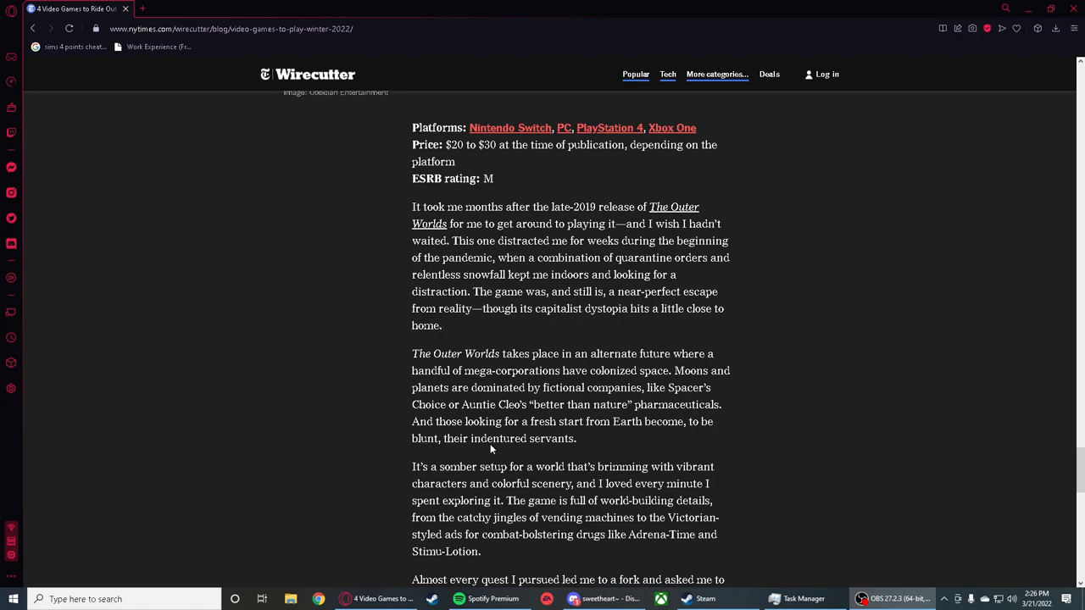
mouse_move(549, 468)
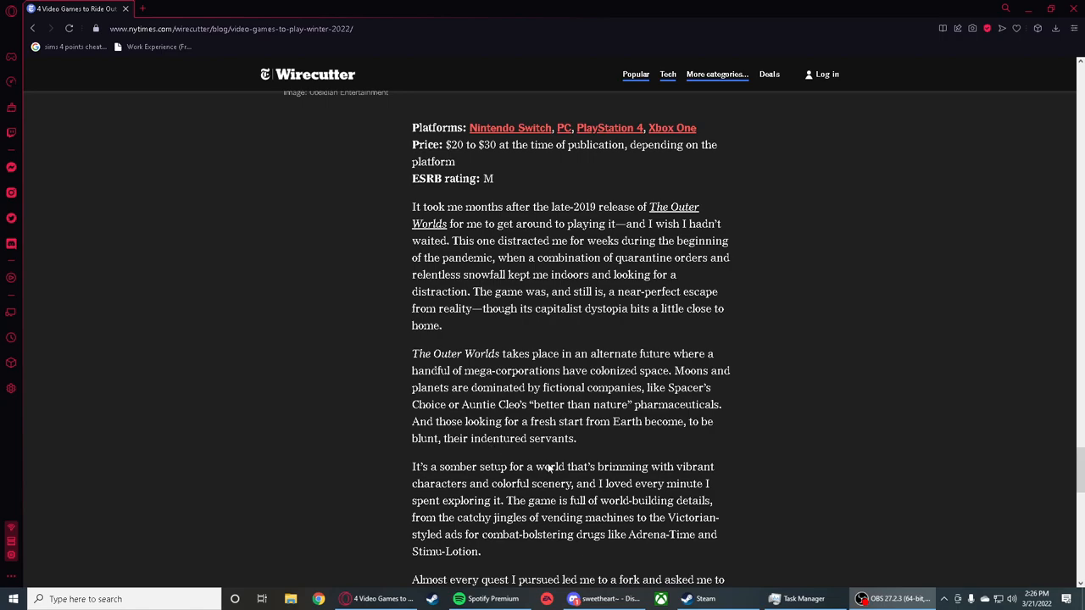
scroll("down", 3)
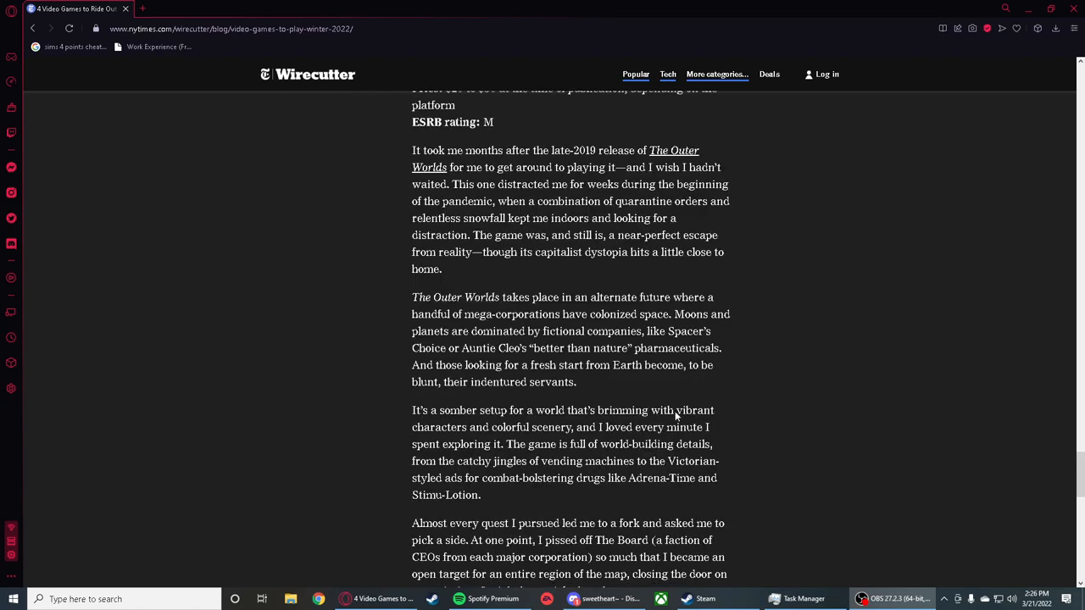
scroll("down", 3)
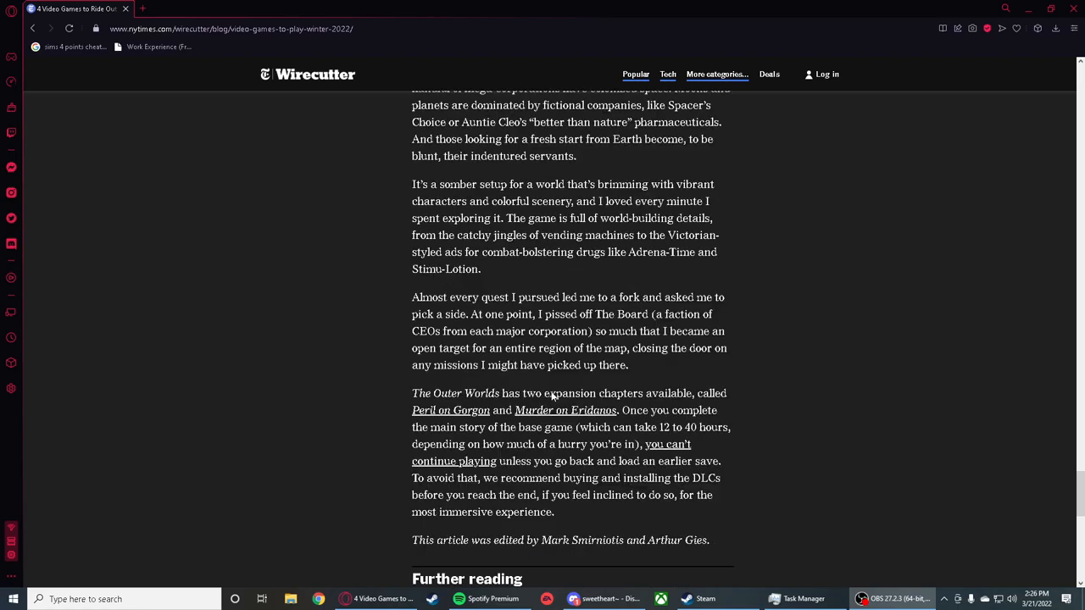
scroll("up", 3)
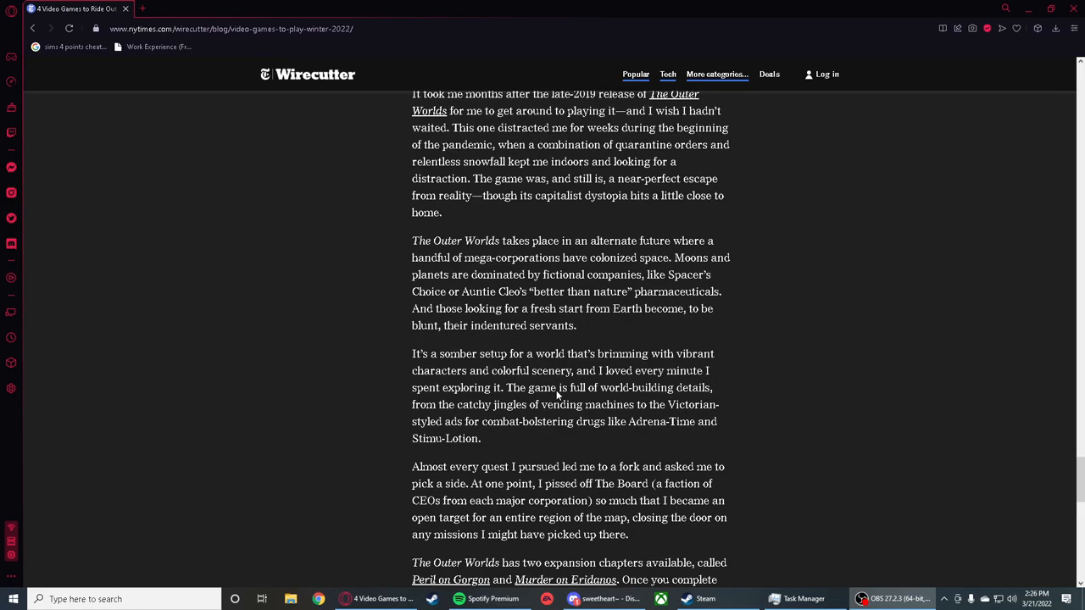
scroll("up", 3)
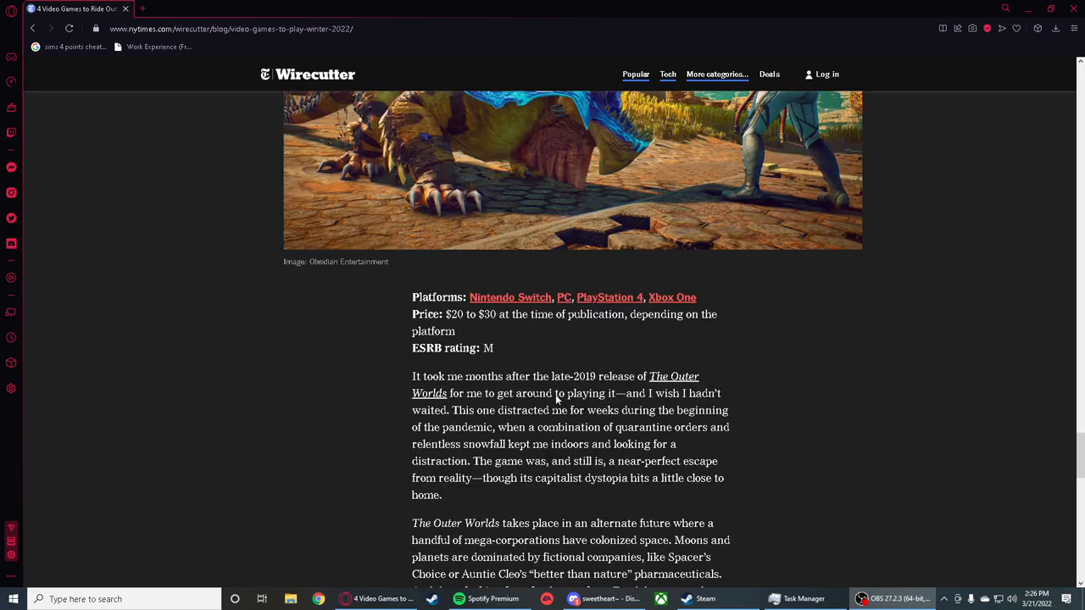
scroll("down", 3)
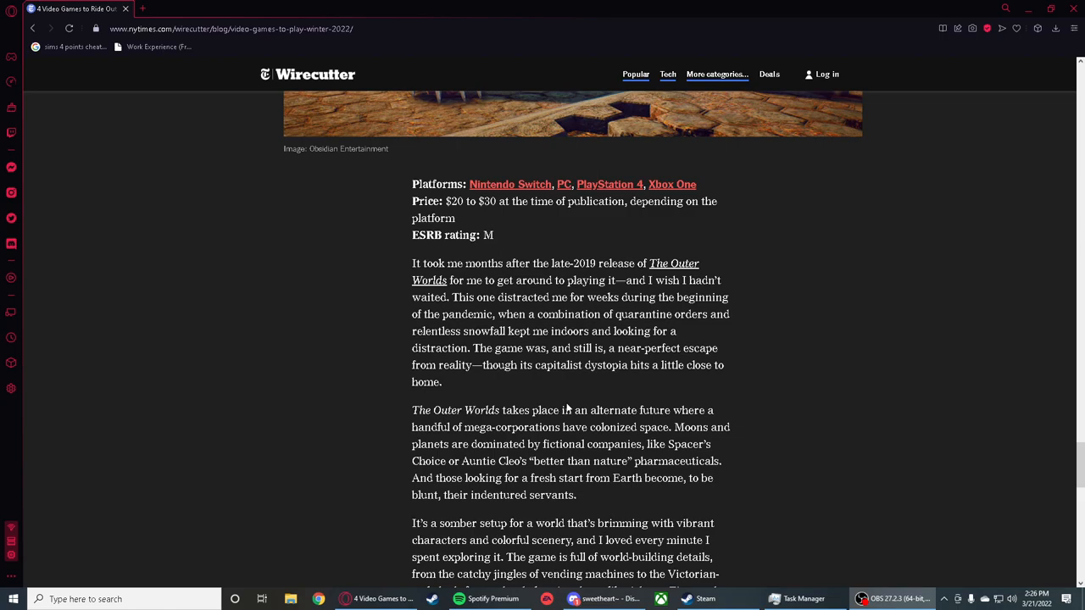
mouse_move(535, 490)
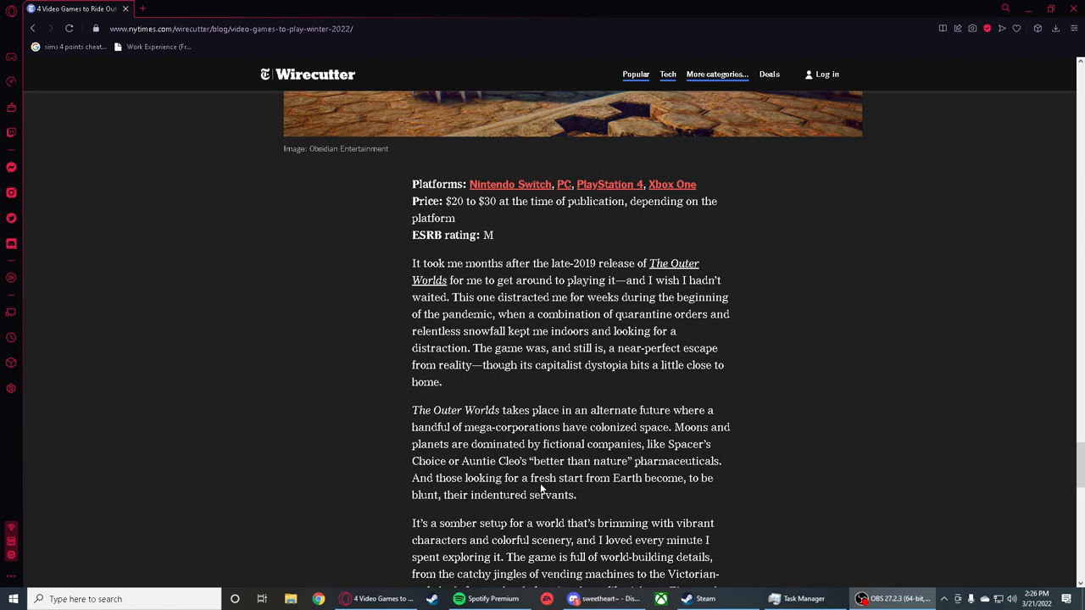
mouse_move(558, 507)
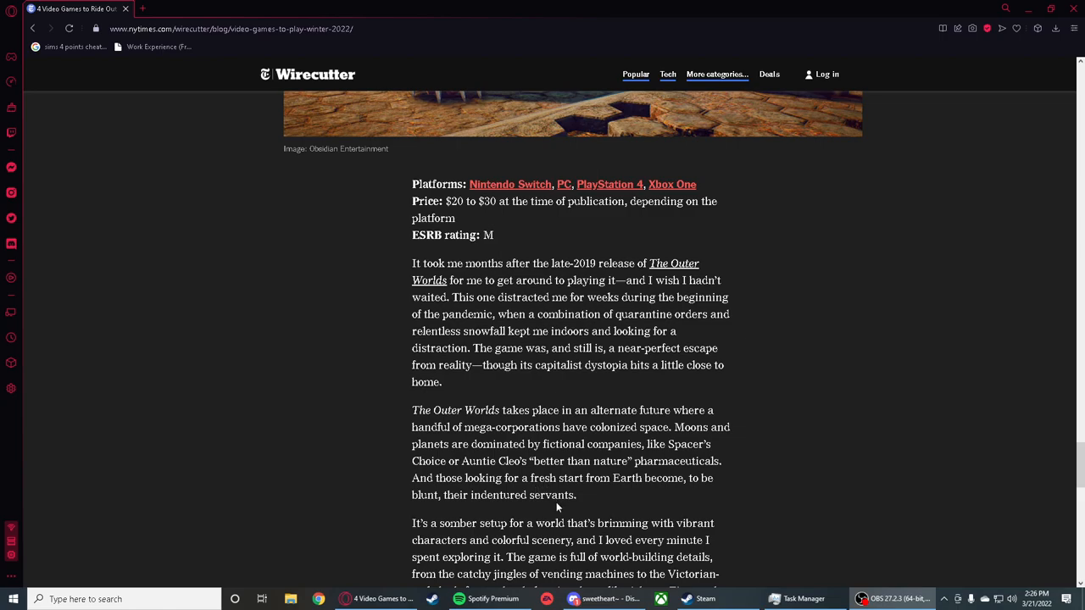
mouse_move(766, 418)
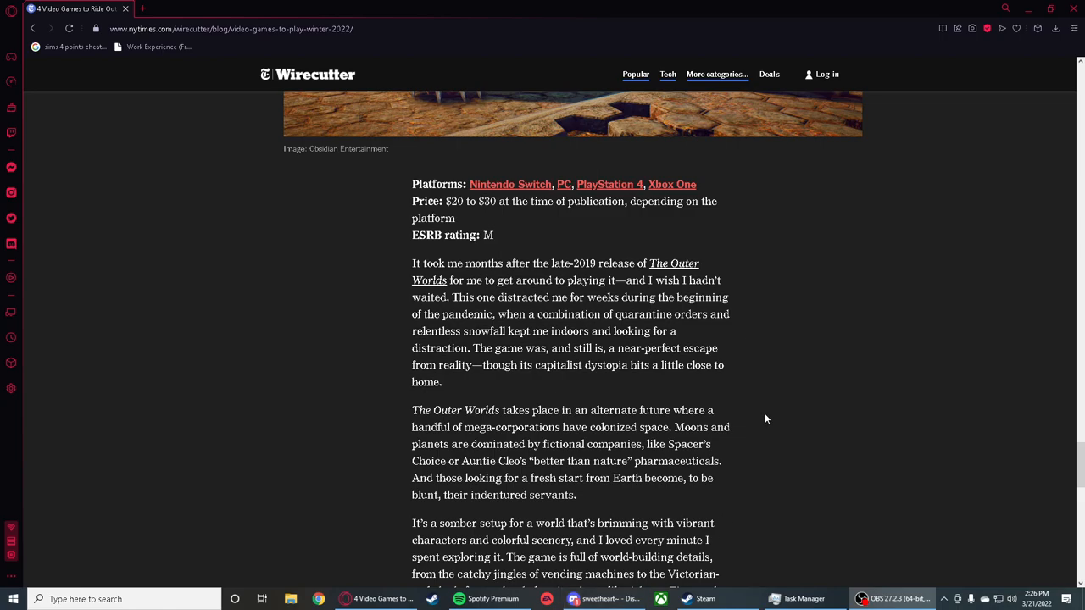
mouse_move(749, 416)
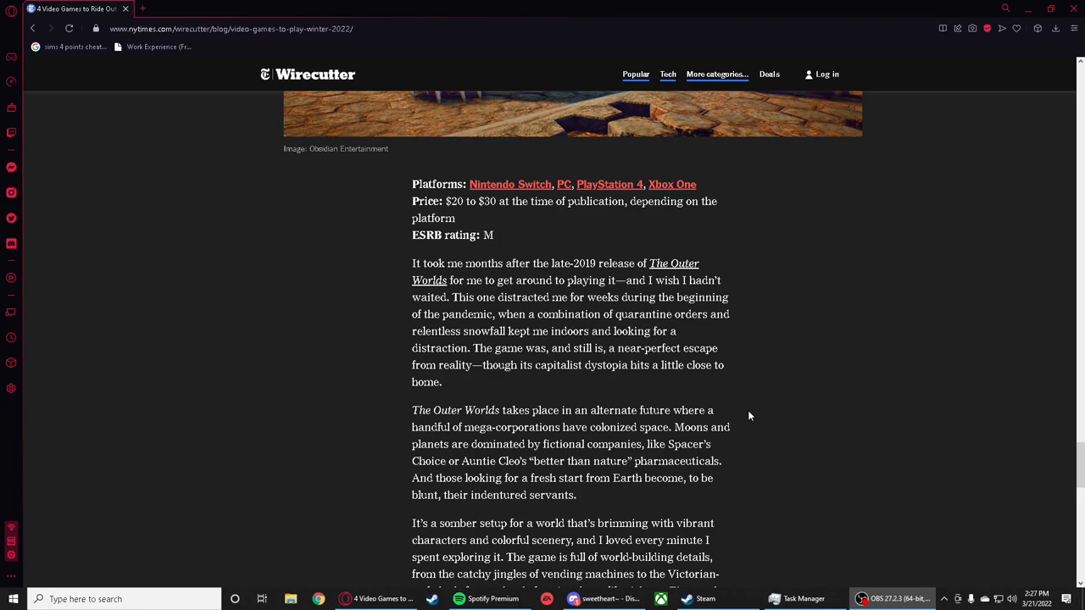
mouse_move(775, 420)
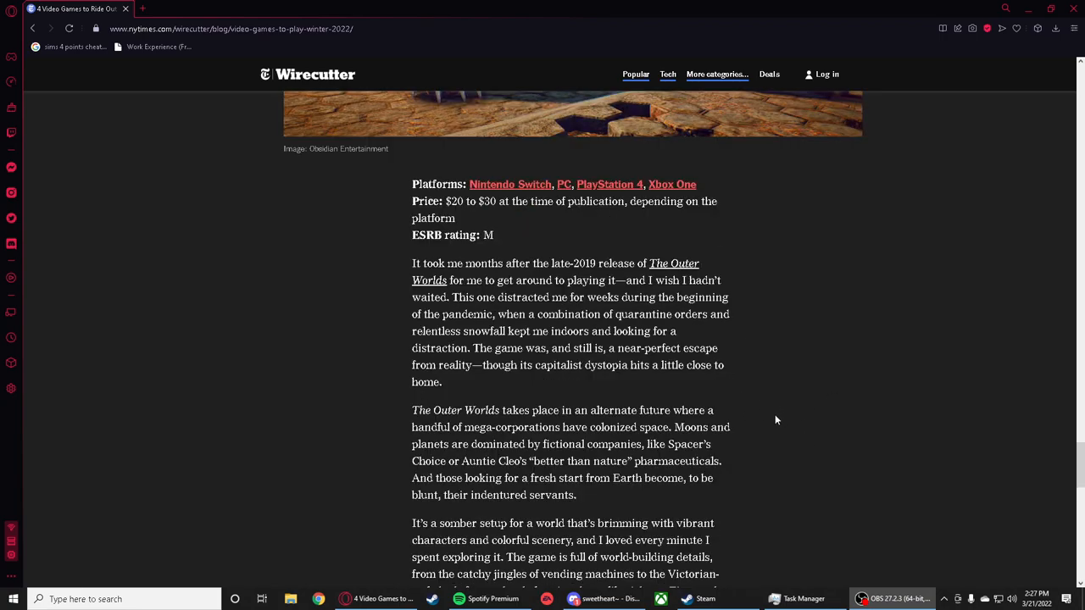
mouse_move(1010, 485)
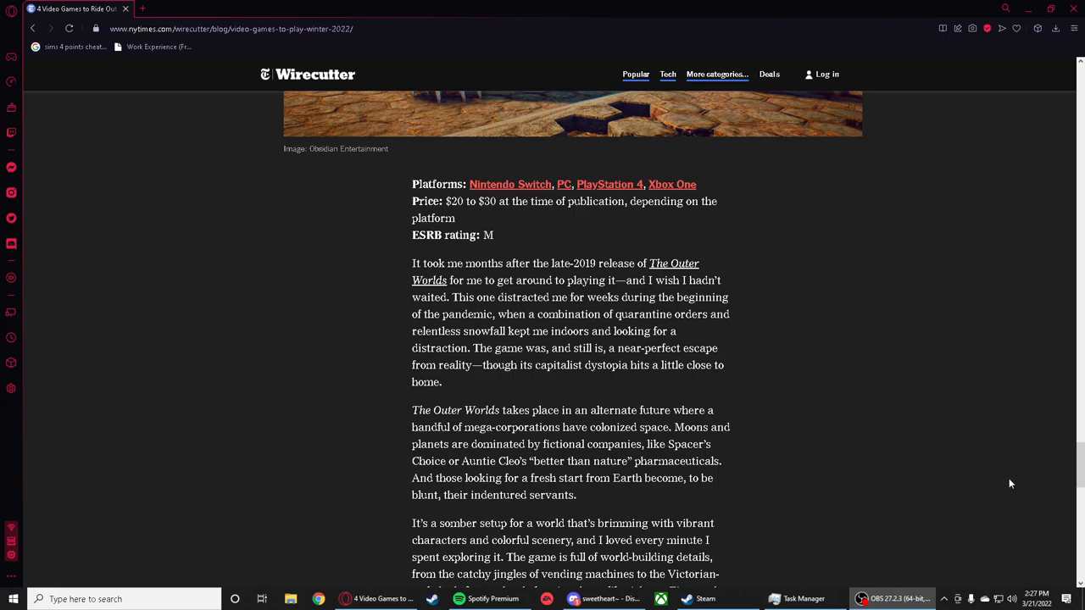